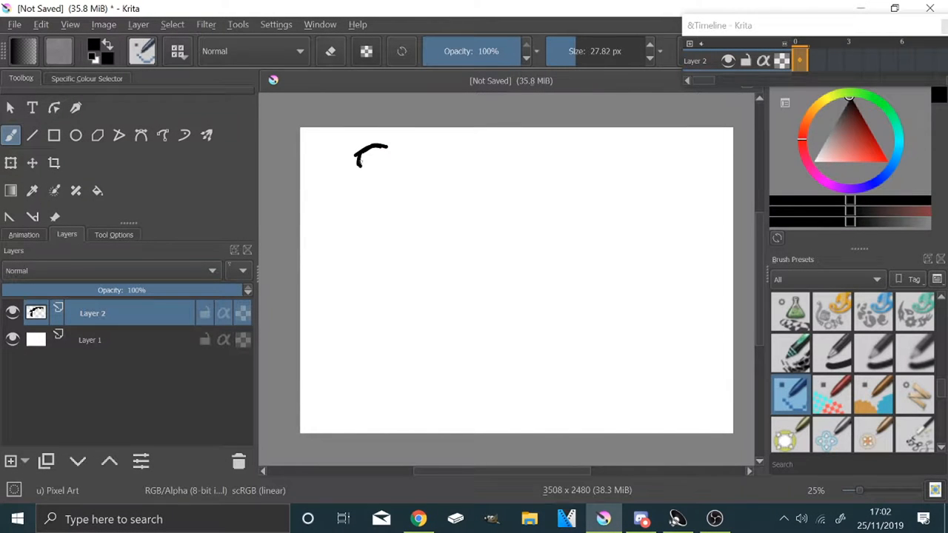
# - Sketch the standing figure's head, neck, torso and raised arm in rough black lines
pyautogui.moveTo(370, 155); pyautogui.dragTo(392, 193)
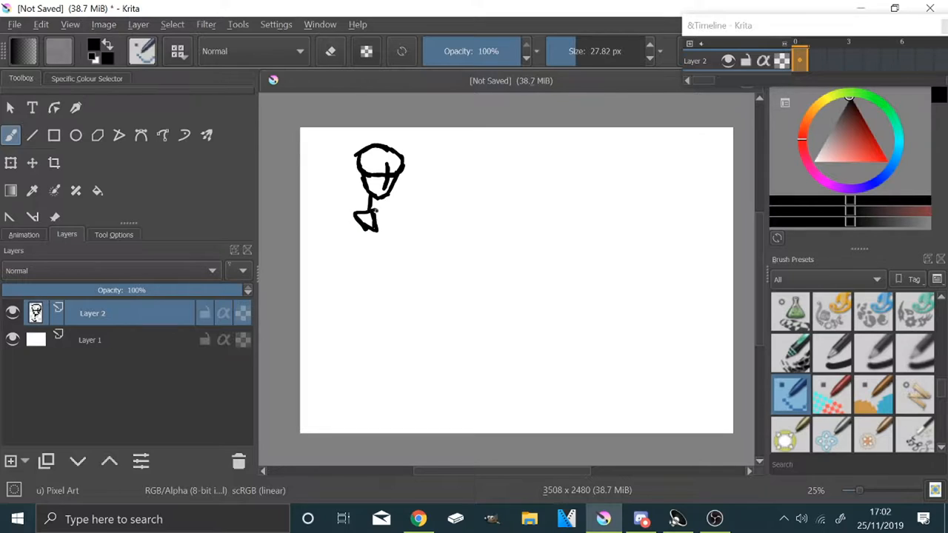
pyautogui.moveTo(373, 215); pyautogui.dragTo(370, 252)
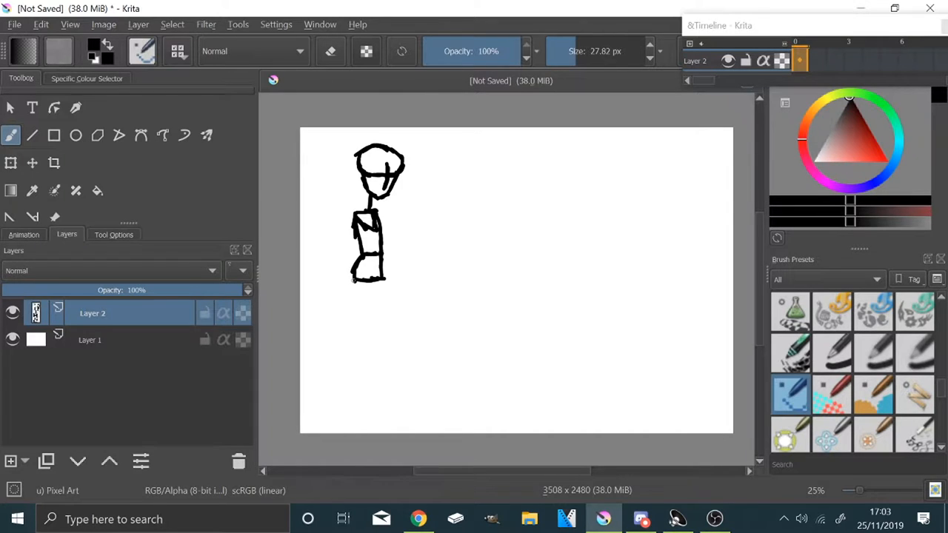
pyautogui.moveTo(368, 281); pyautogui.dragTo(373, 341)
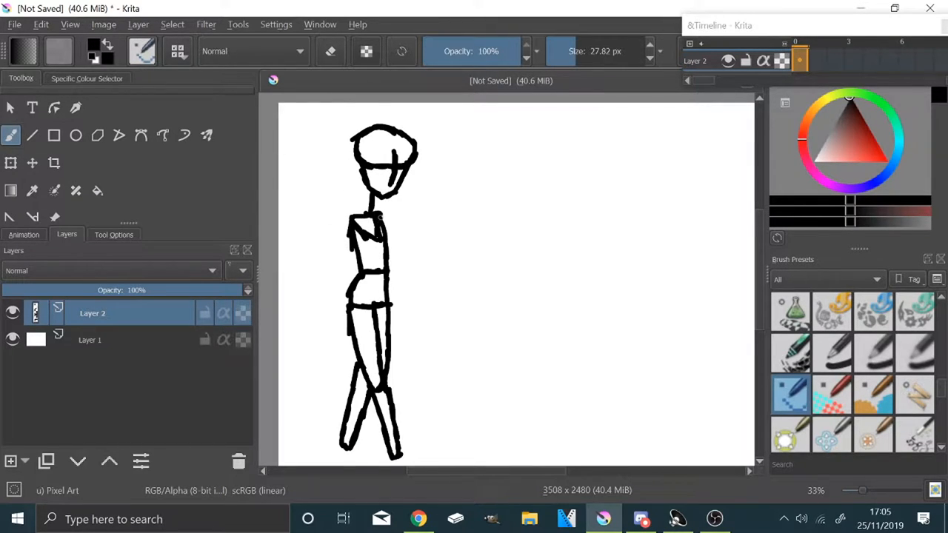
pyautogui.moveTo(371, 215); pyautogui.dragTo(432, 230)
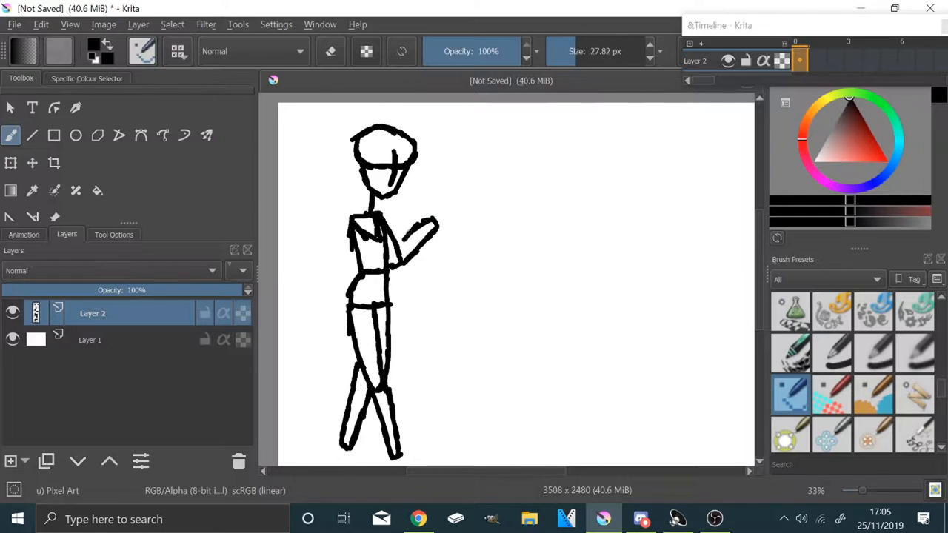
pyautogui.moveTo(363, 214); pyautogui.dragTo(326, 282)
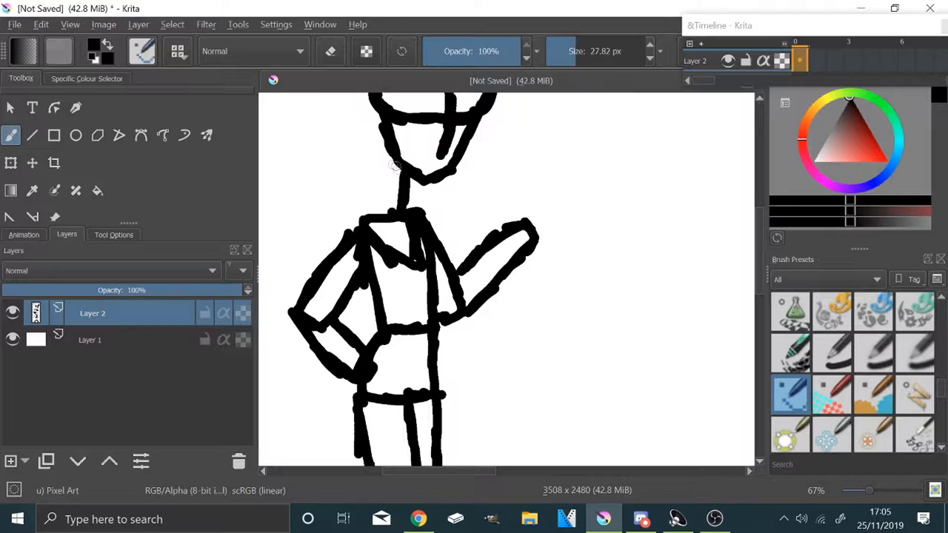
# - Add the collar line and hip hand, then start a large curved outline to the right
pyautogui.moveTo(392, 171); pyautogui.dragTo(359, 219)
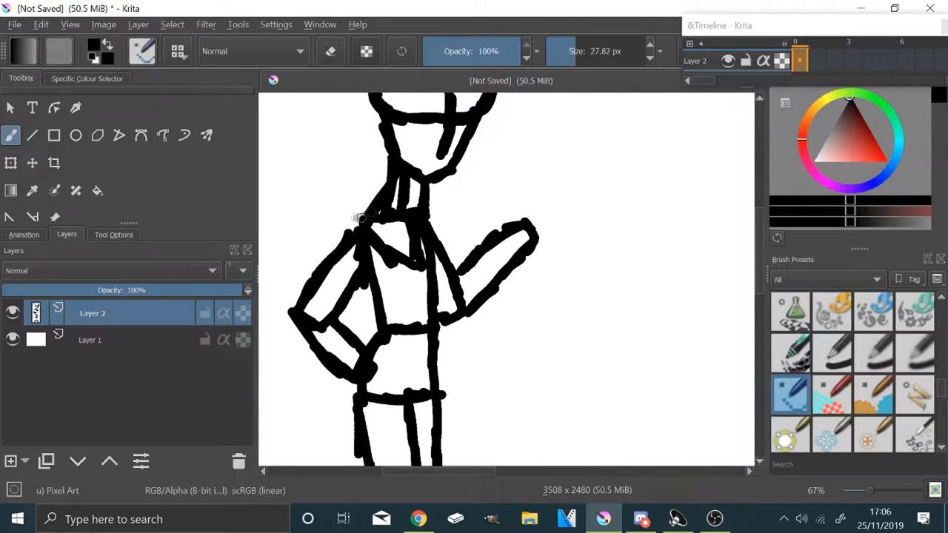
pyautogui.moveTo(359, 219); pyautogui.dragTo(363, 393)
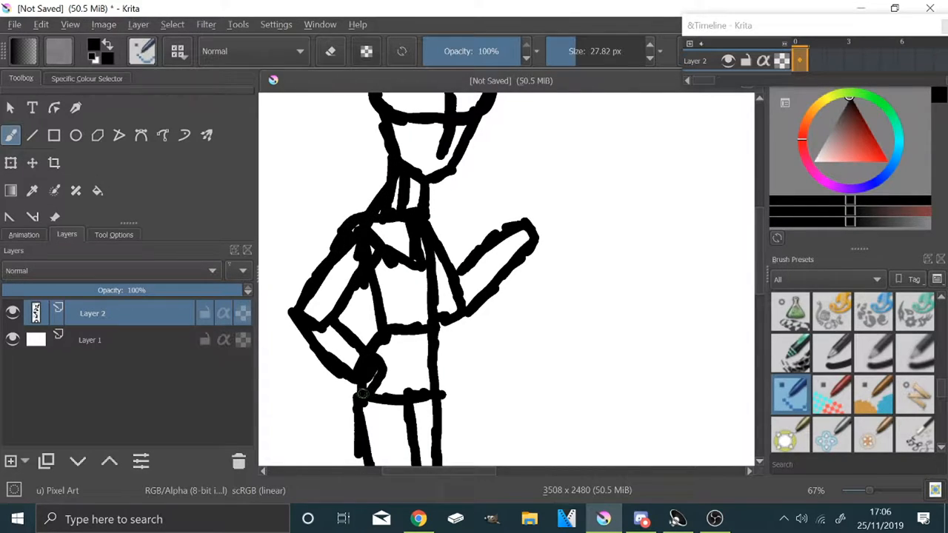
pyautogui.moveTo(518, 222); pyautogui.dragTo(563, 133)
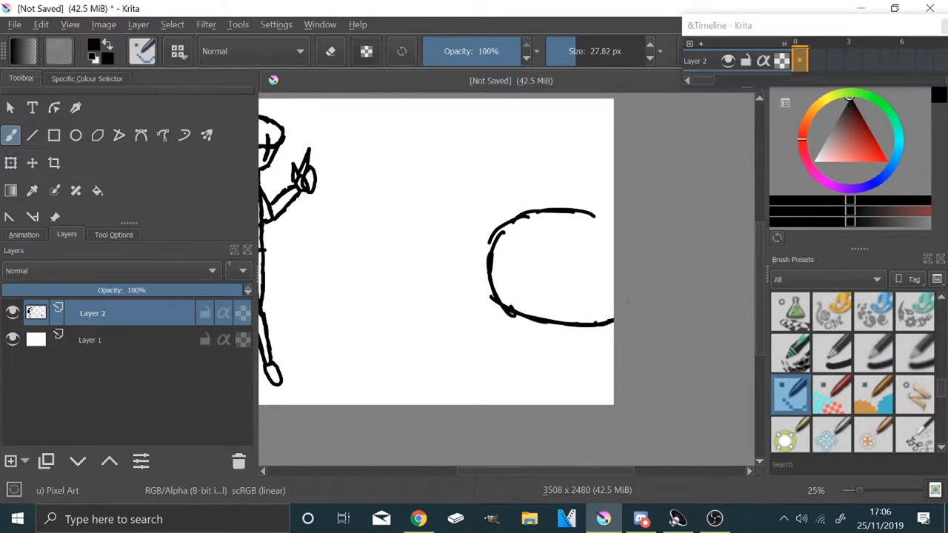
# - Draw the grey sketch of the grinning character's face and raised thumbs-up hand
pyautogui.moveTo(551, 266); pyautogui.dragTo(571, 400)
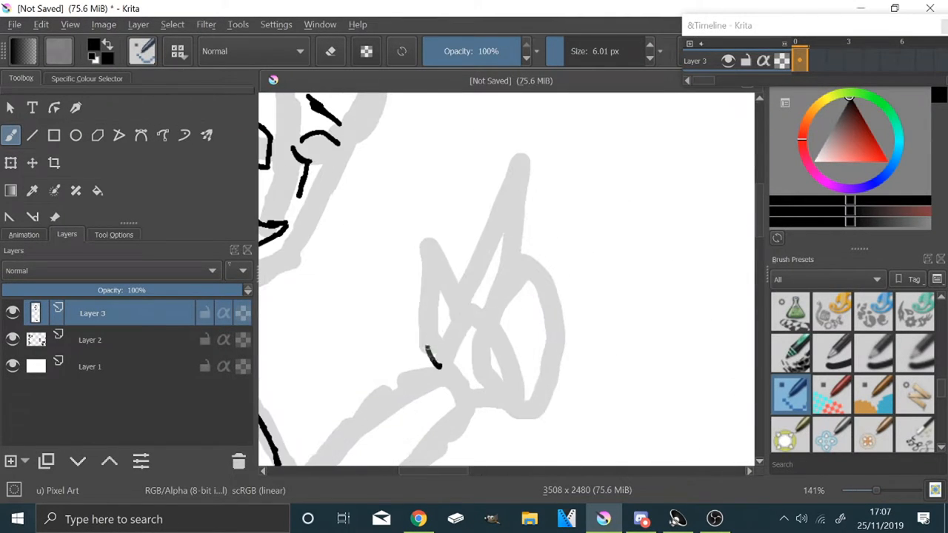
pyautogui.moveTo(432, 363); pyautogui.dragTo(516, 160)
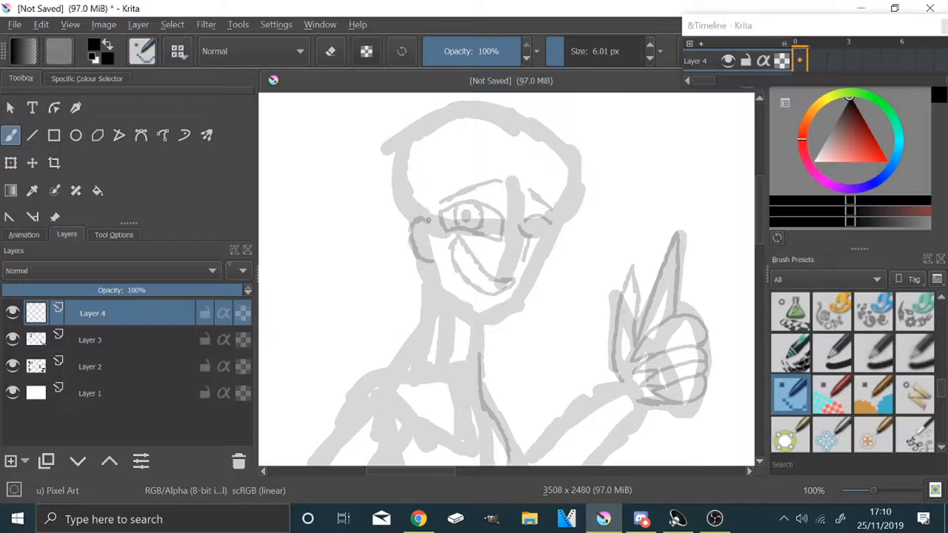
# - Ink the spiky fringe and the long hair framing the face and flowing down the body
pyautogui.moveTo(445, 166); pyautogui.dragTo(430, 326)
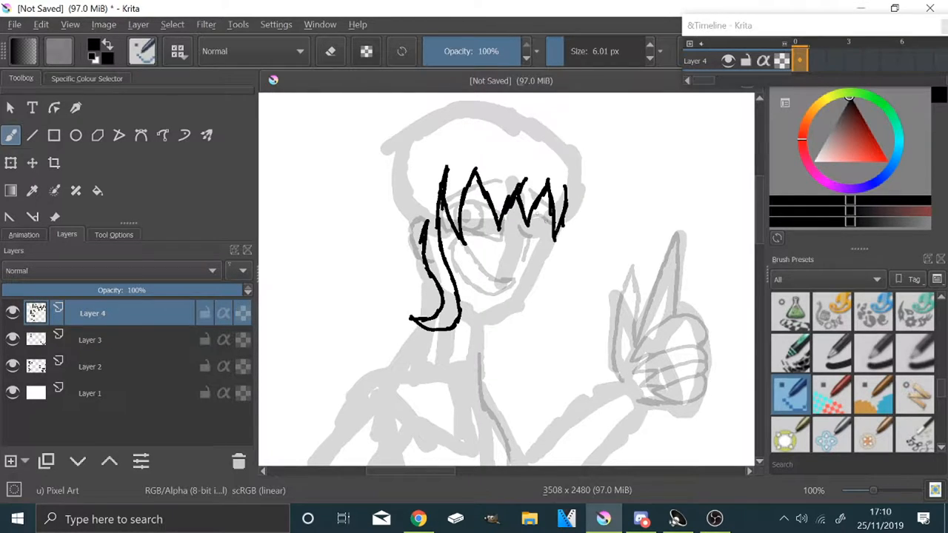
pyautogui.moveTo(563, 200); pyautogui.dragTo(590, 363)
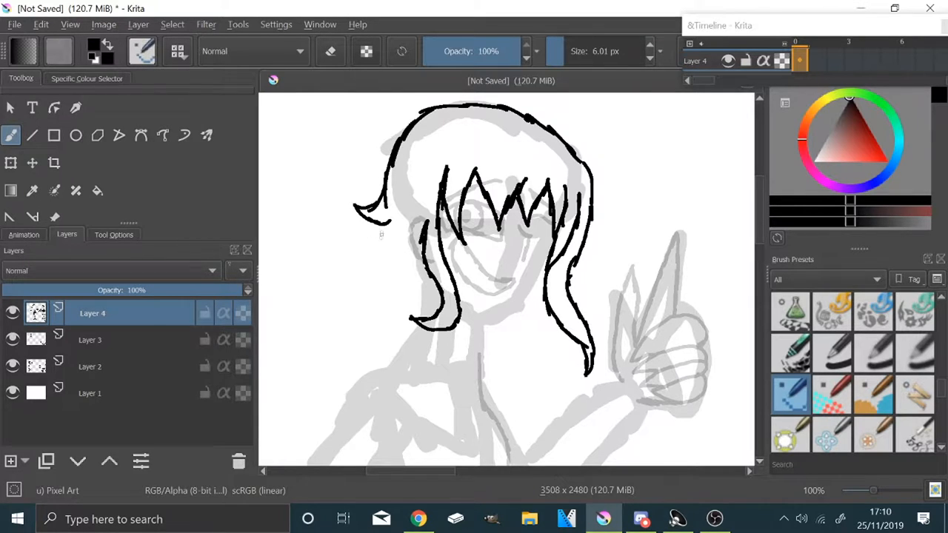
pyautogui.moveTo(370, 237); pyautogui.dragTo(400, 340)
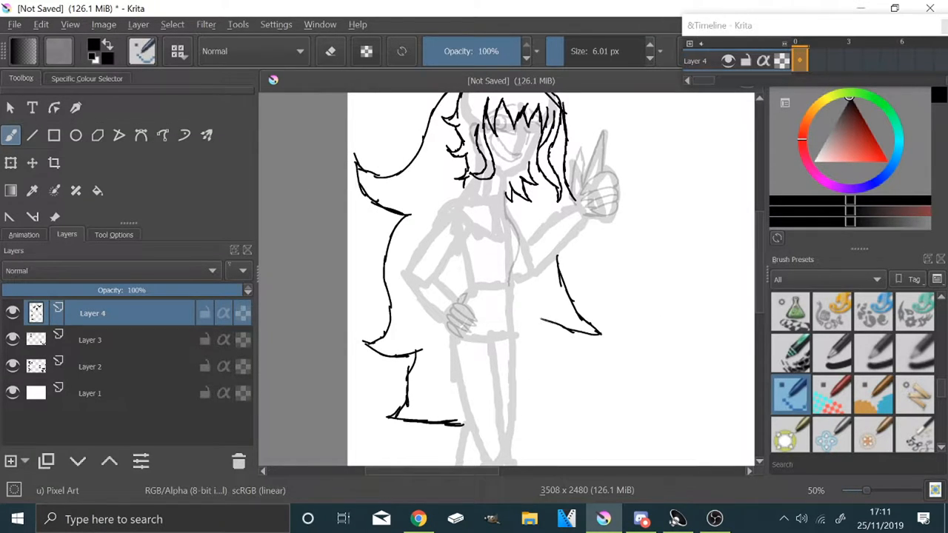
pyautogui.scroll(-3)
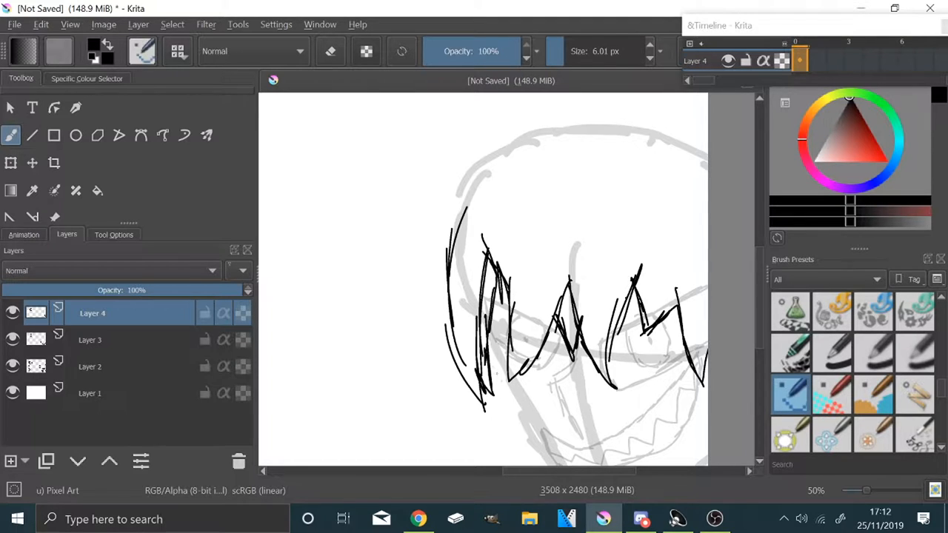
pyautogui.moveTo(689, 146); pyautogui.dragTo(370, 307)
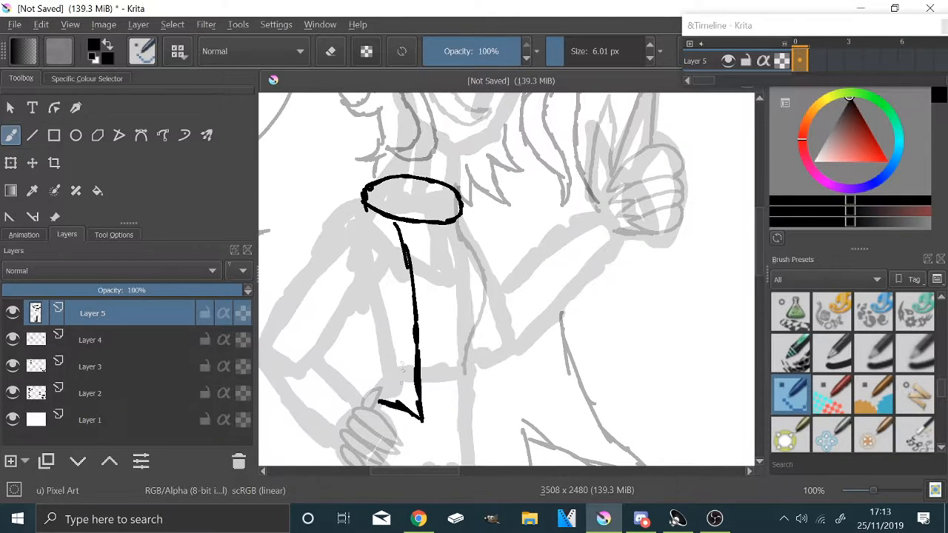
# - Ink the collar and tie on the jacket front, then move the view down
pyautogui.moveTo(340, 222); pyautogui.dragTo(383, 412)
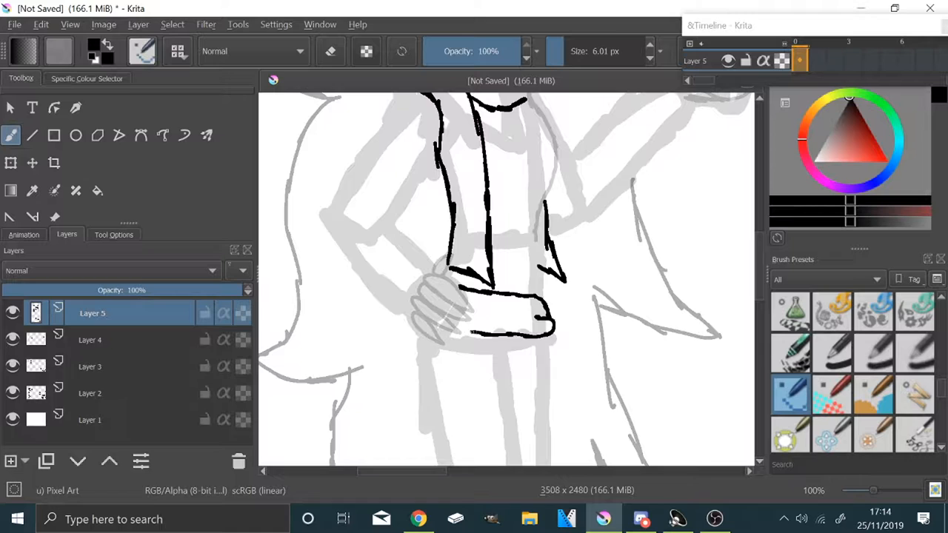
pyautogui.scroll(-3)
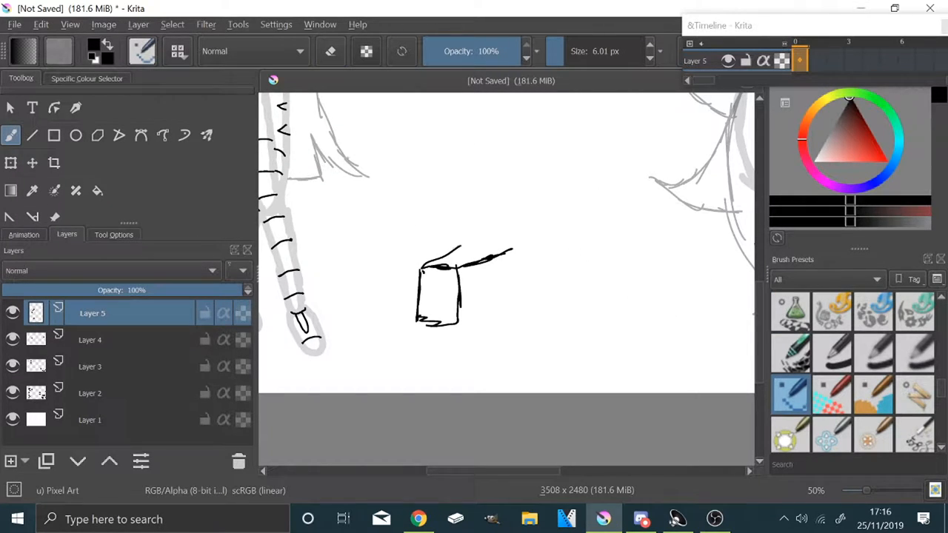
# - Draw the box creature's cube body with its little face and details
pyautogui.moveTo(445, 252); pyautogui.dragTo(511, 326)
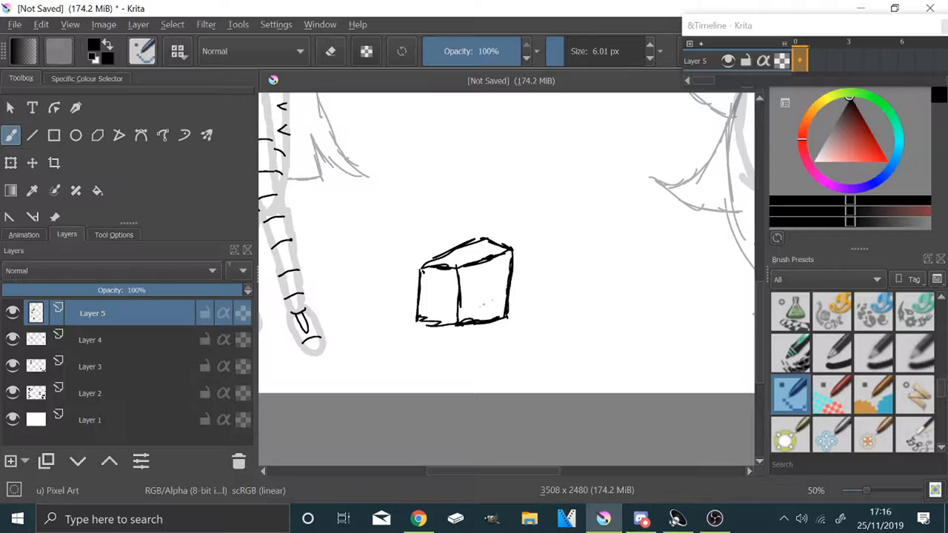
pyautogui.moveTo(511, 255); pyautogui.dragTo(489, 289)
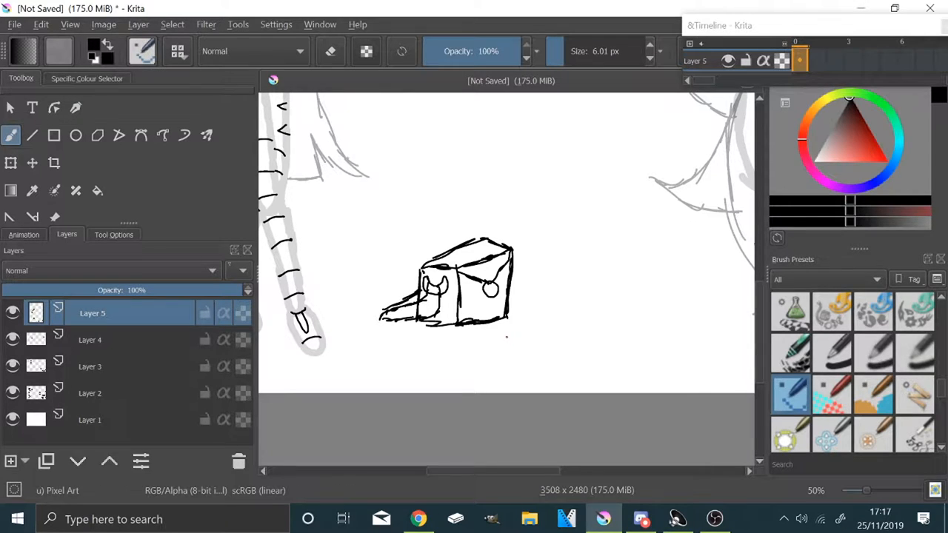
pyautogui.click(11, 461)
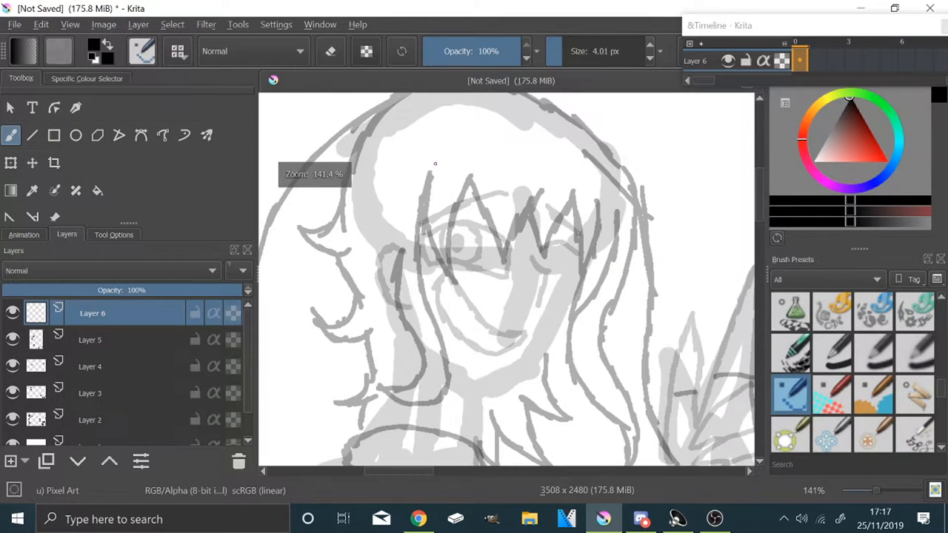
# - Ink the hair strands and the lines framing the face over the grey sketch
pyautogui.moveTo(400, 252); pyautogui.dragTo(388, 397)
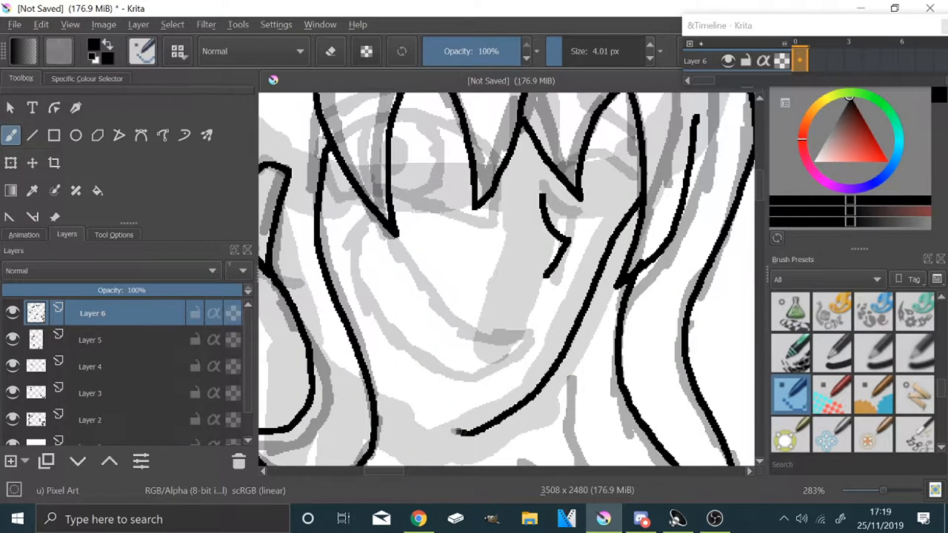
pyautogui.moveTo(344, 222); pyautogui.dragTo(518, 341)
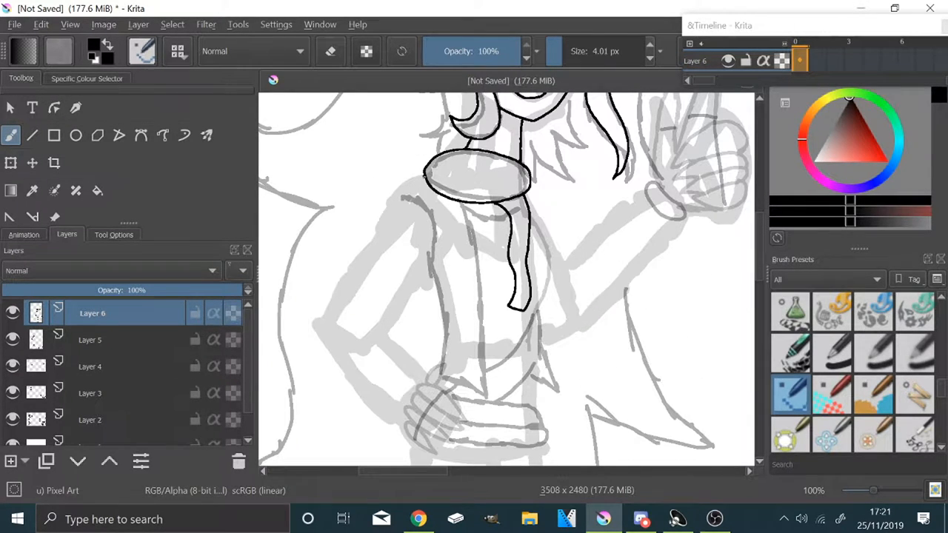
# - Ink the collar, scarf outline, sleeve and arm, zooming in as needed
pyautogui.moveTo(426, 181); pyautogui.dragTo(397, 426)
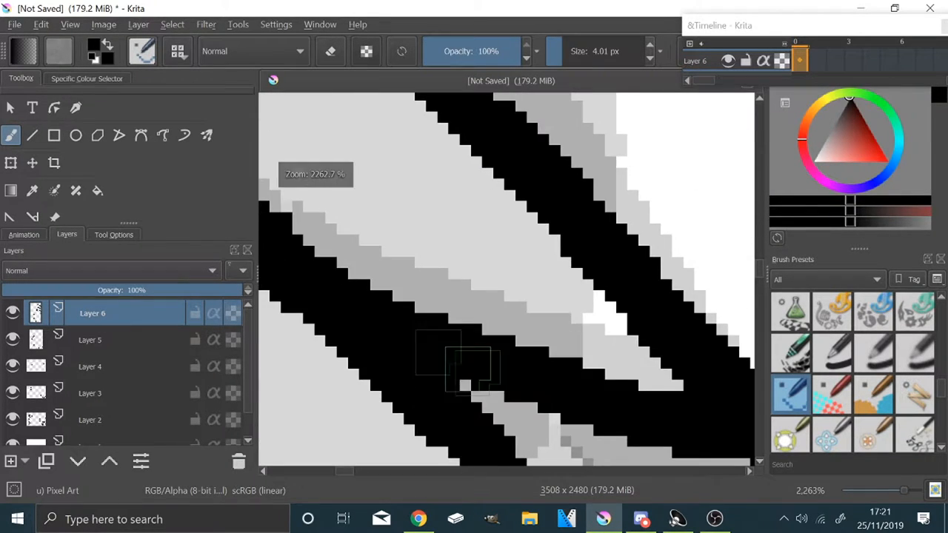
pyautogui.scroll(-3)
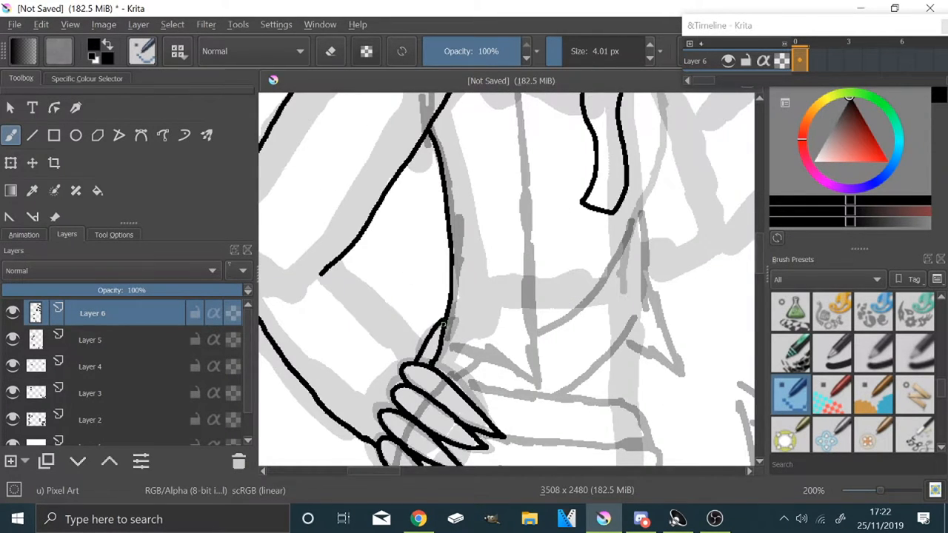
pyautogui.scroll(-3)
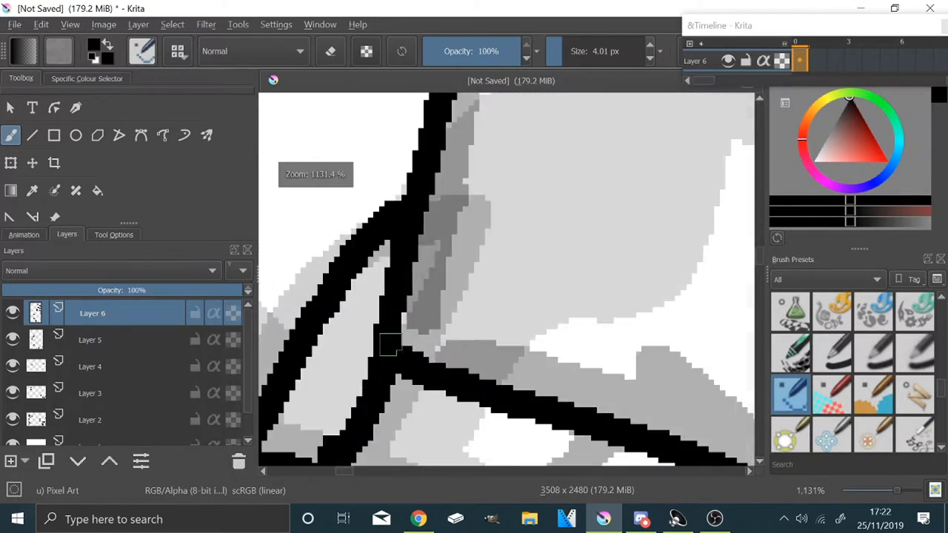
pyautogui.scroll(-3)
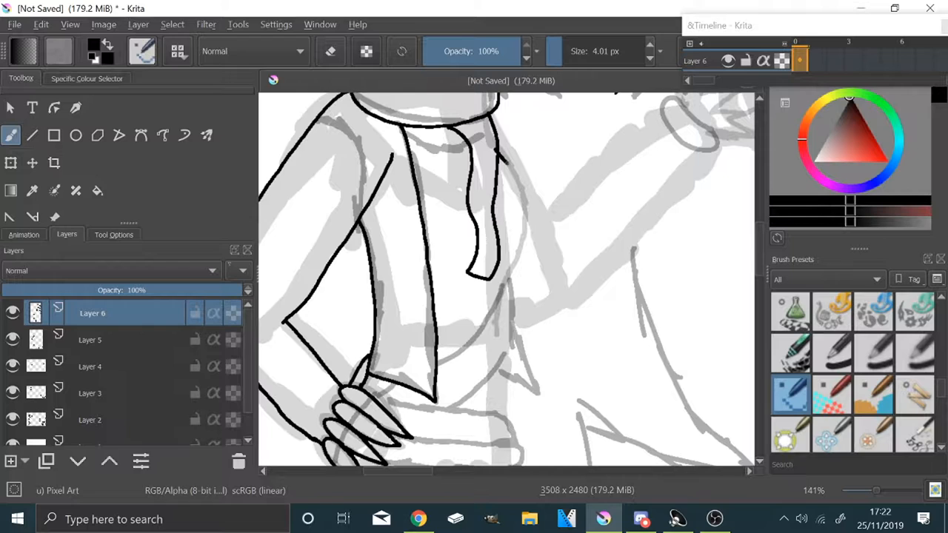
pyautogui.moveTo(492, 140); pyautogui.dragTo(507, 311)
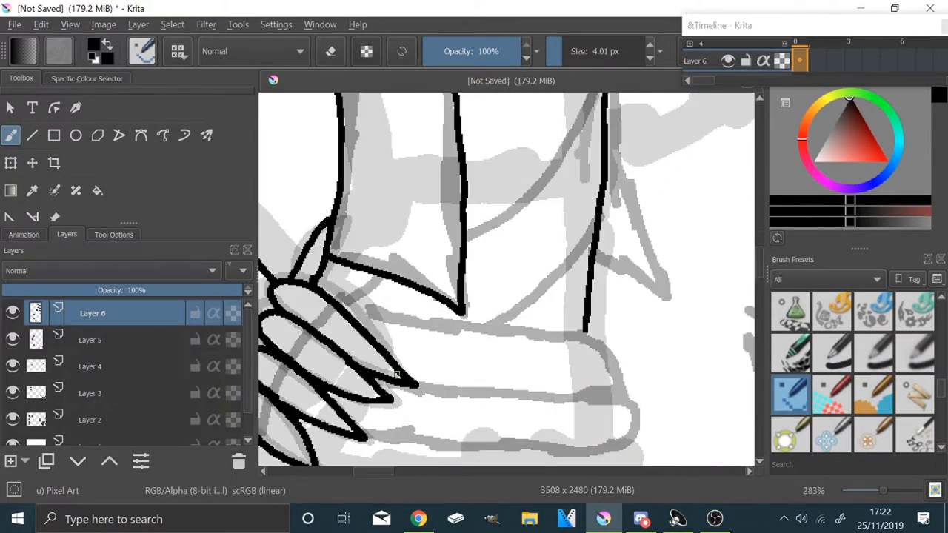
# - Ink the fingers gripping the sash and the belt edge
pyautogui.scroll(-3)
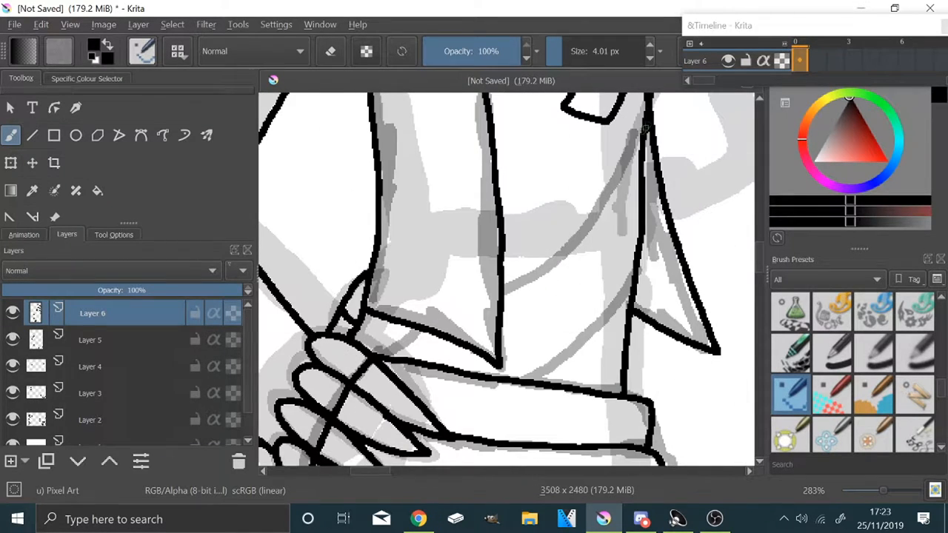
pyautogui.moveTo(644, 130); pyautogui.dragTo(531, 383)
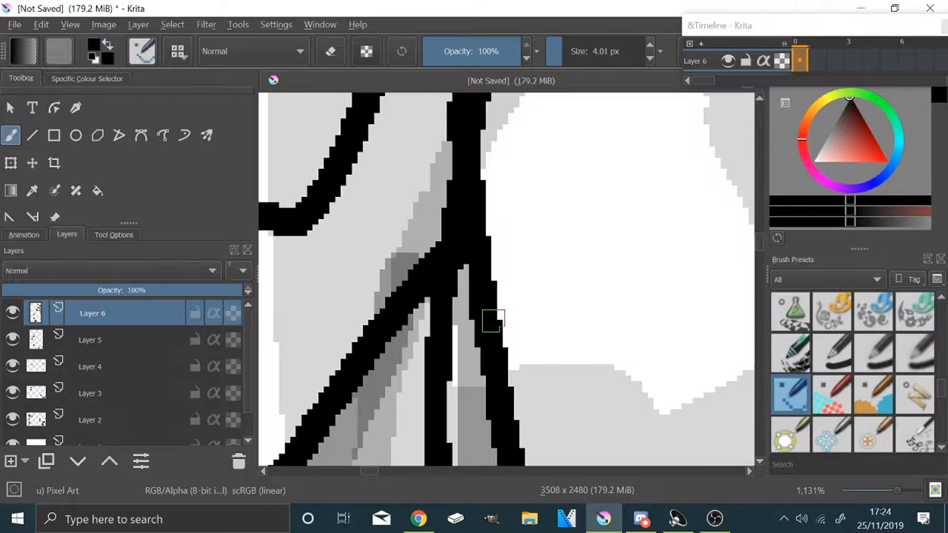
pyautogui.scroll(-3)
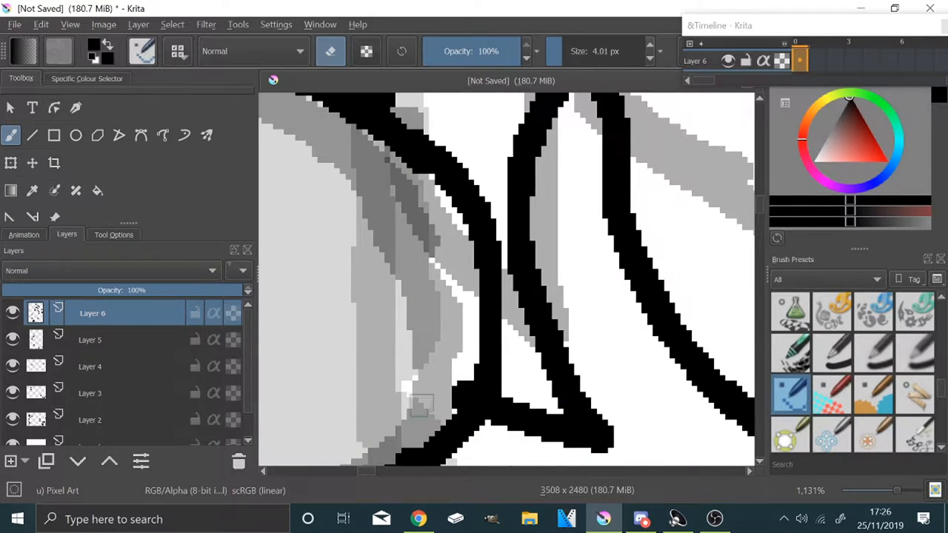
pyautogui.scroll(-3)
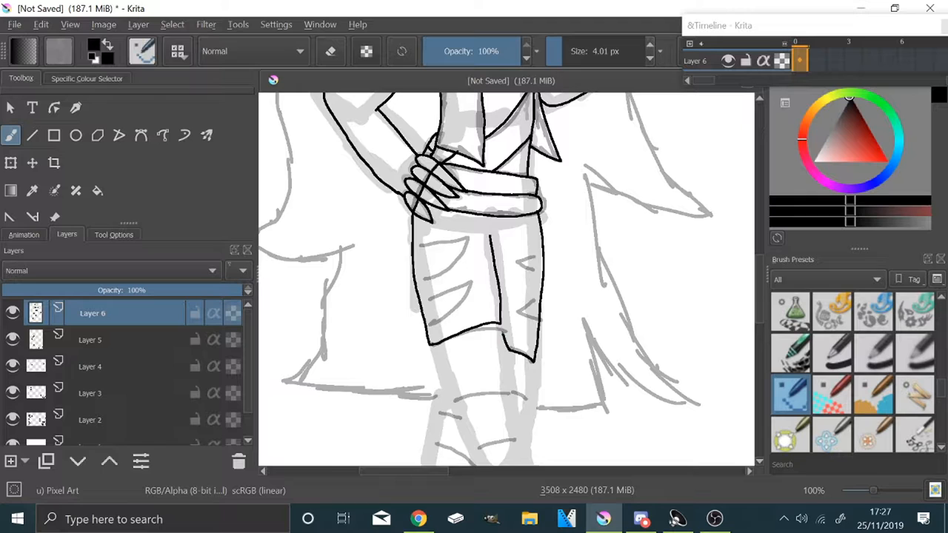
# - Ink the outline of the crossed legs and the band segment lines across them
pyautogui.scroll(-3)
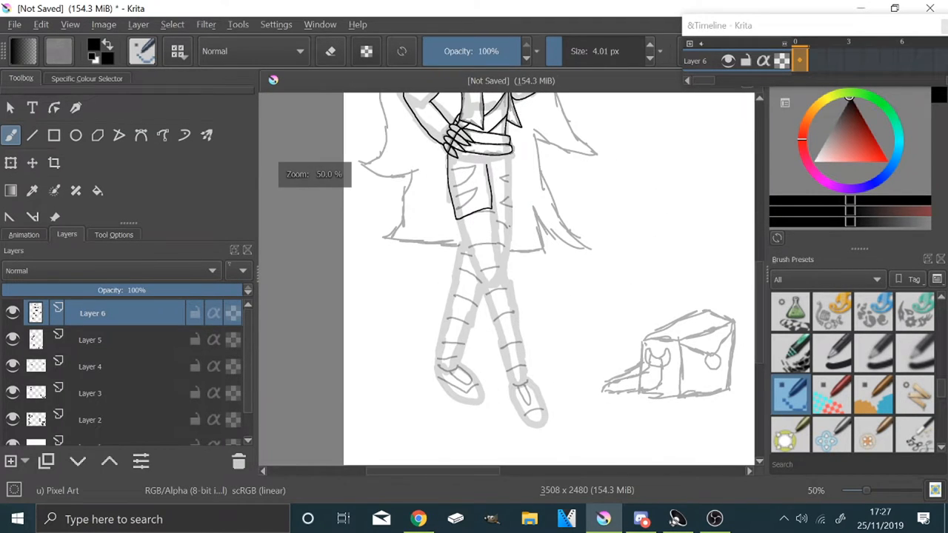
pyautogui.moveTo(489, 215); pyautogui.dragTo(530, 378)
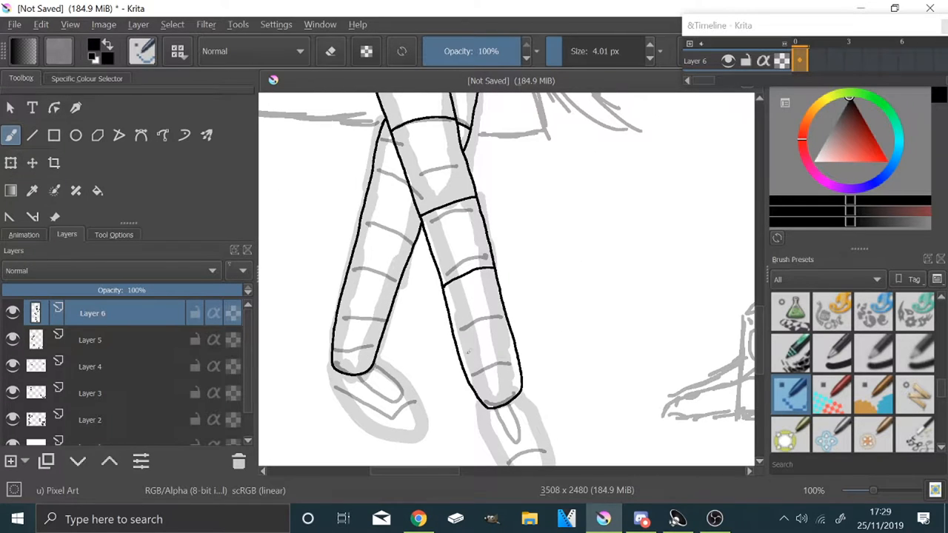
pyautogui.moveTo(452, 348); pyautogui.dragTo(511, 319)
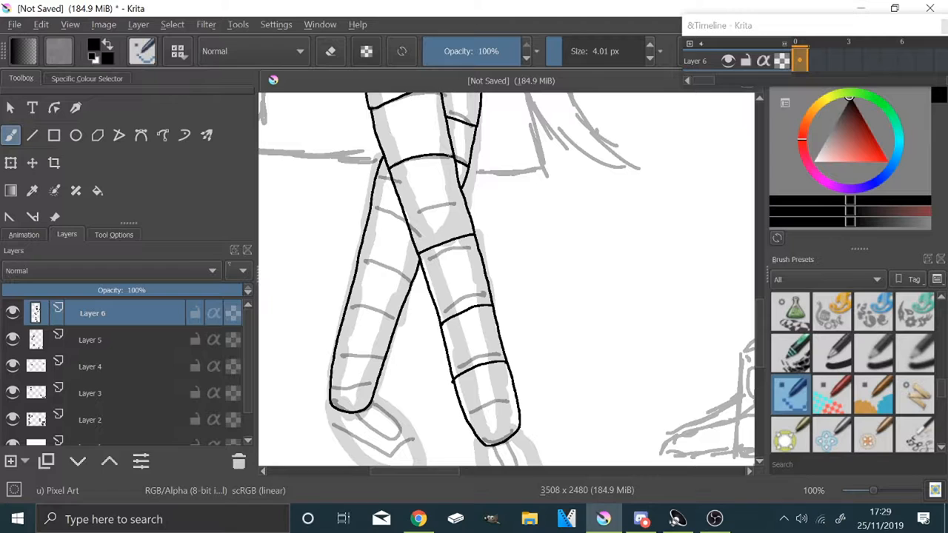
pyautogui.moveTo(370, 214); pyautogui.dragTo(403, 222)
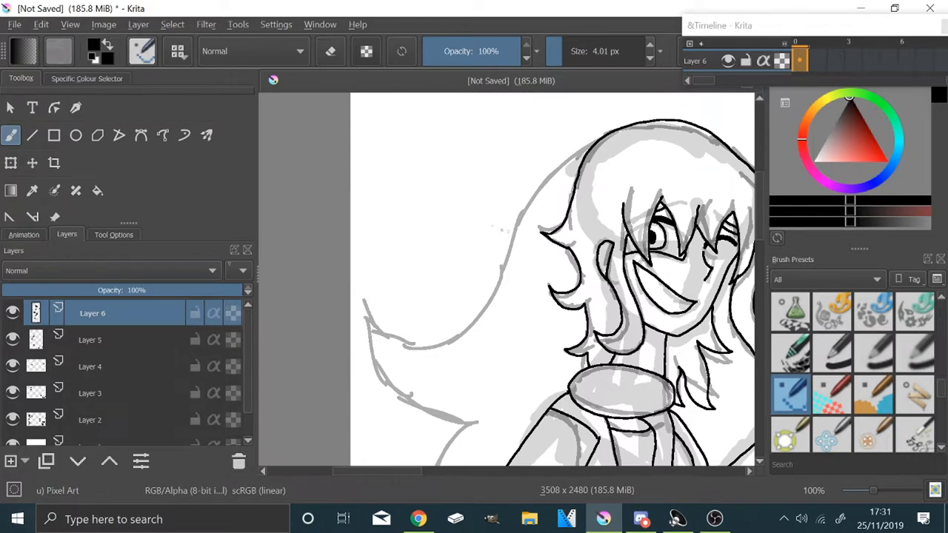
# - Ink a long flowing hair strand and the raised thumbs-up arm
pyautogui.moveTo(585, 148); pyautogui.dragTo(474, 430)
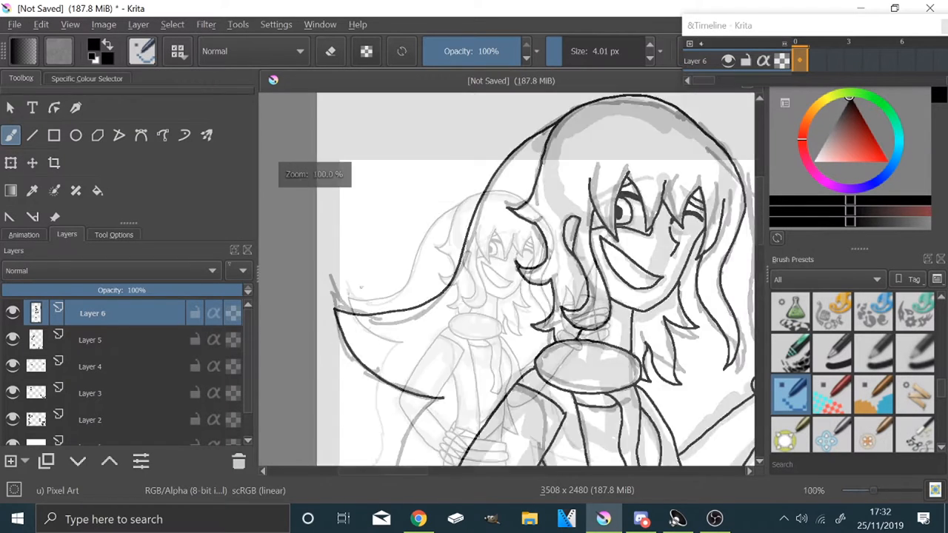
pyautogui.scroll(-3)
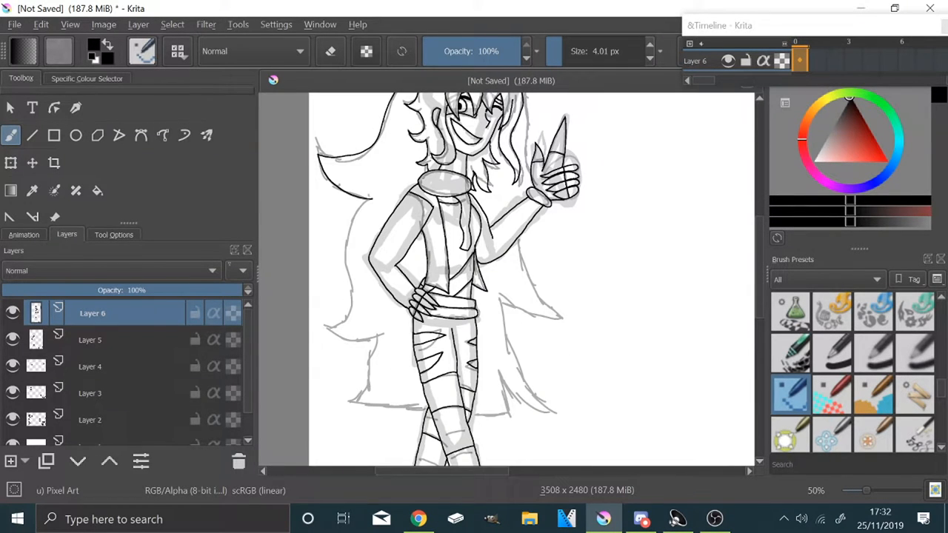
pyautogui.moveTo(363, 196); pyautogui.dragTo(363, 407)
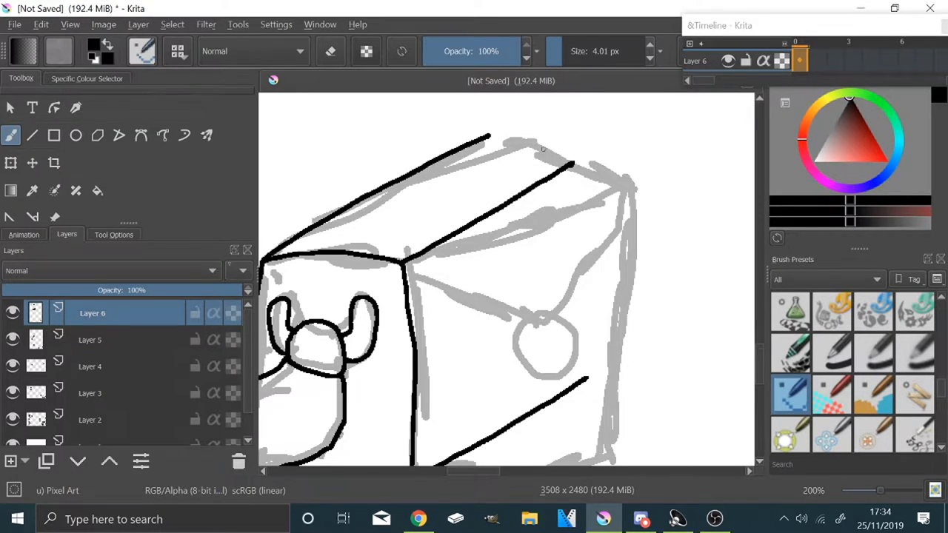
# - Ink the box creature's cube edges in bold black
pyautogui.moveTo(560, 160); pyautogui.dragTo(585, 393)
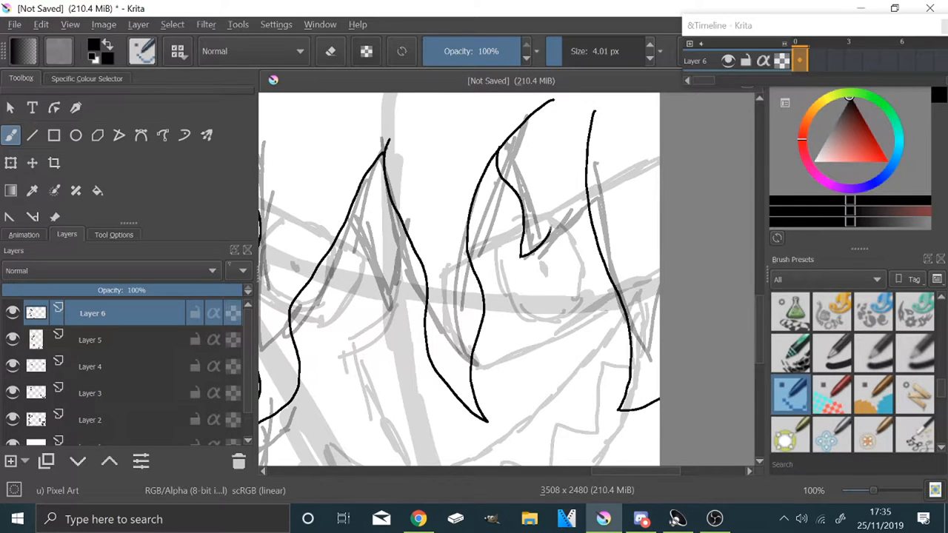
# - Ink bold black outlines over the sketched hair strands on Layer 6
pyautogui.scroll(-3)
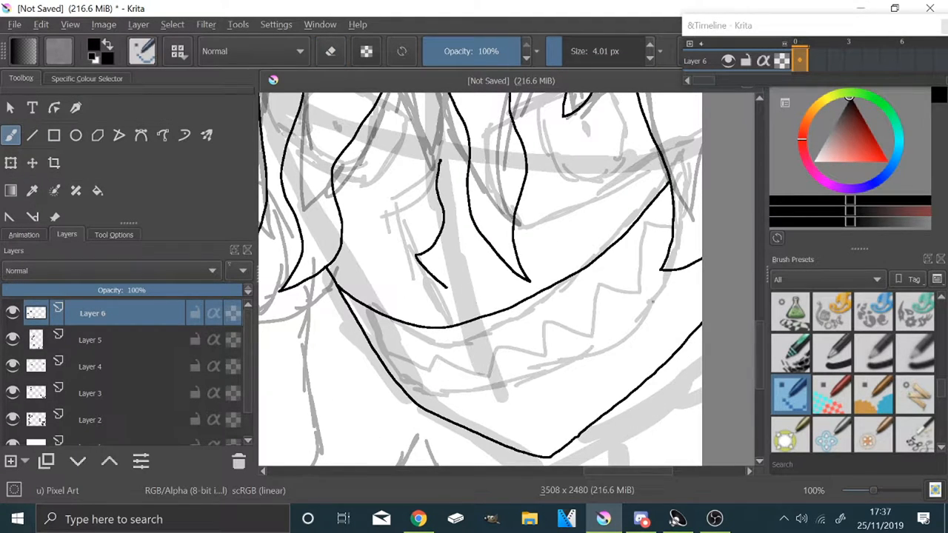
pyautogui.moveTo(400, 382); pyautogui.dragTo(674, 279)
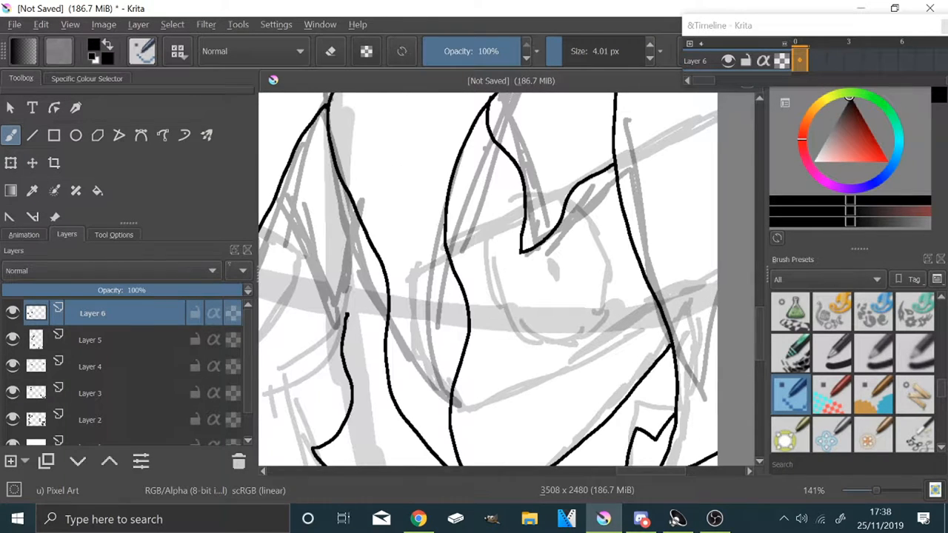
pyautogui.moveTo(450, 249); pyautogui.dragTo(522, 214)
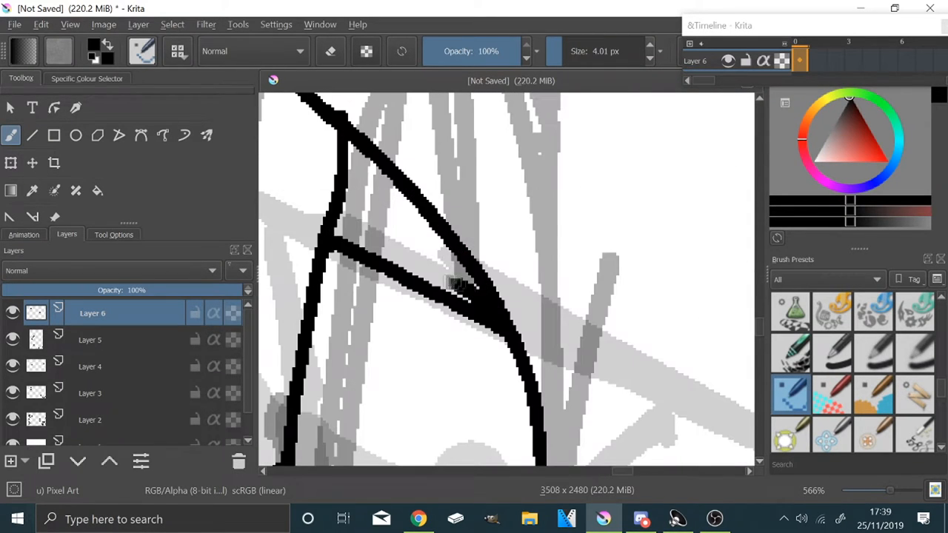
pyautogui.scroll(-3)
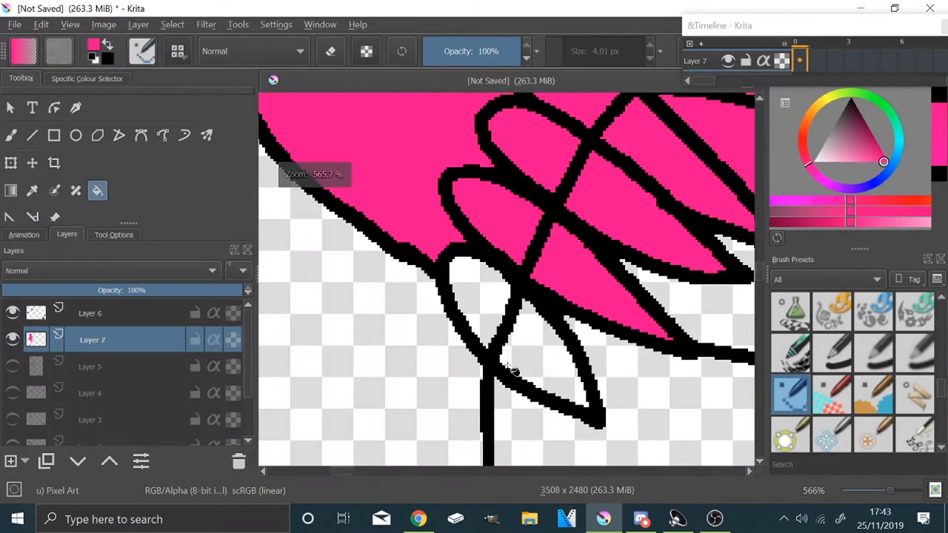
# - Zoom around the canvas while flooding the shapes with pink on Layer 7
pyautogui.scroll(-3)
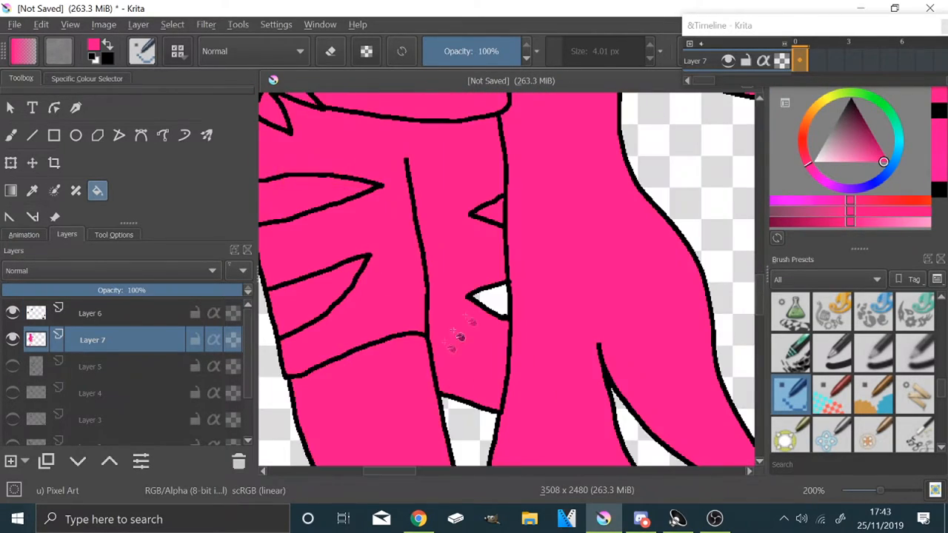
pyautogui.scroll(-3)
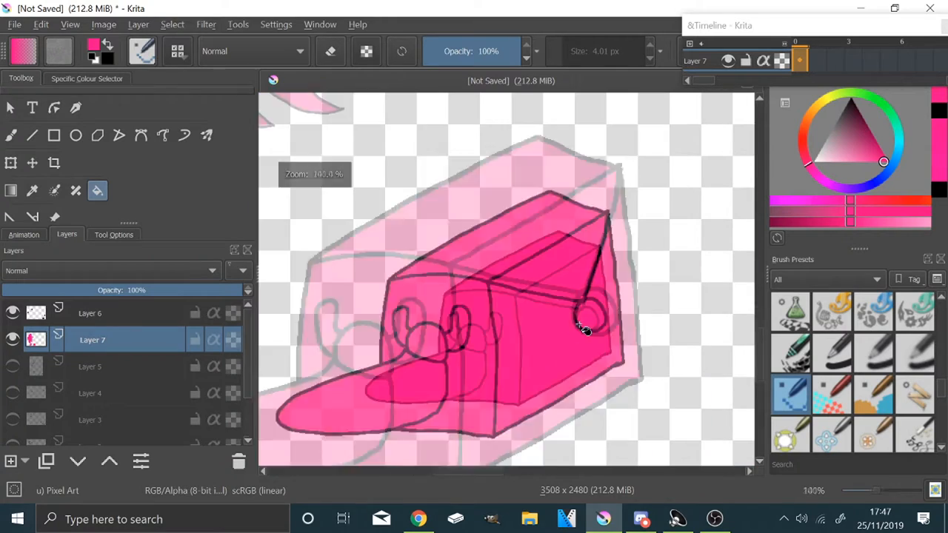
pyautogui.scroll(-3)
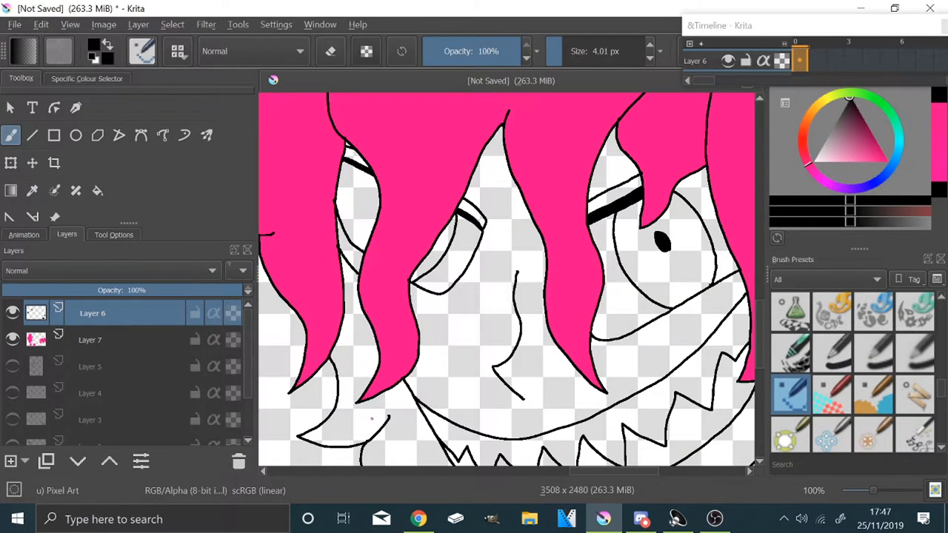
pyautogui.scroll(3)
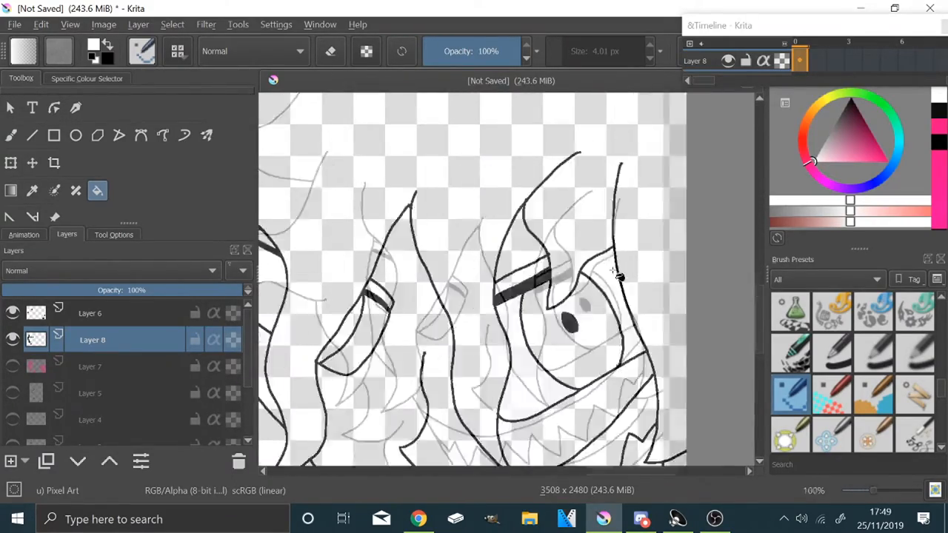
# - Zoom in while filling blue hair, brown coat, skin and black clothing on Layer 8
pyautogui.scroll(-3)
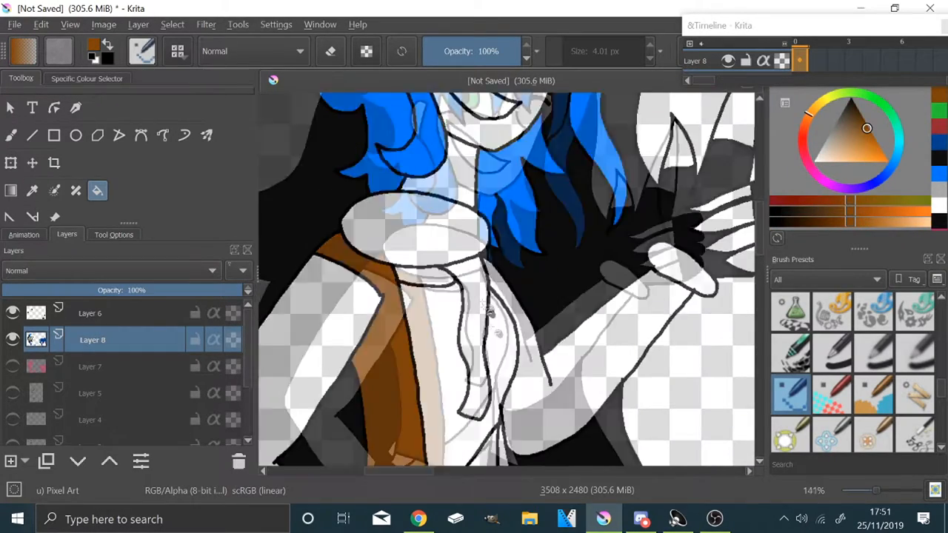
pyautogui.scroll(-3)
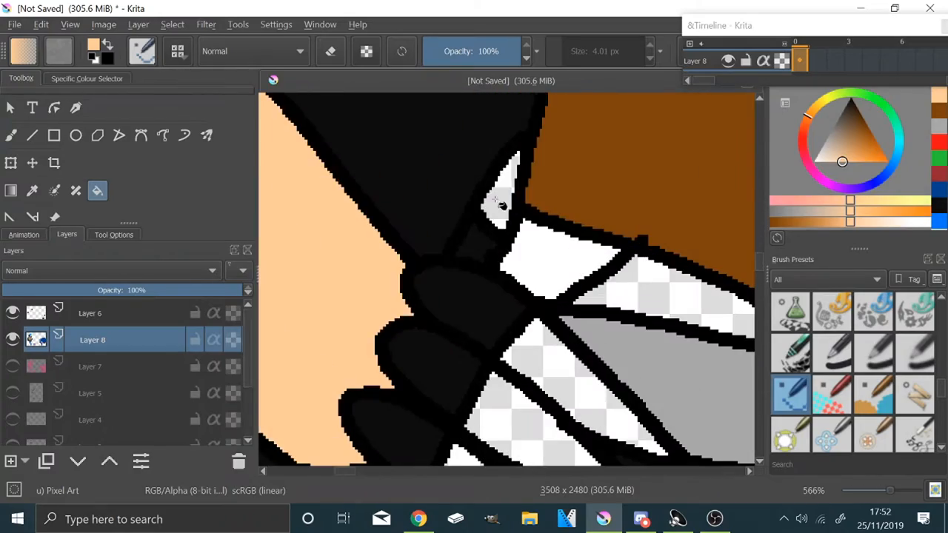
pyautogui.scroll(-3)
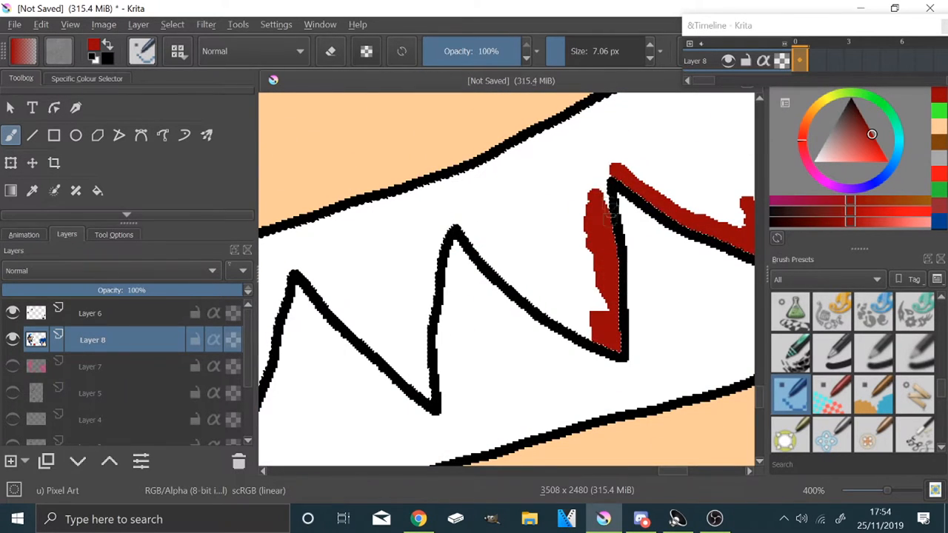
# - Paint dark red shading along the jagged teeth inside the grin
pyautogui.moveTo(608, 215); pyautogui.dragTo(442, 352)
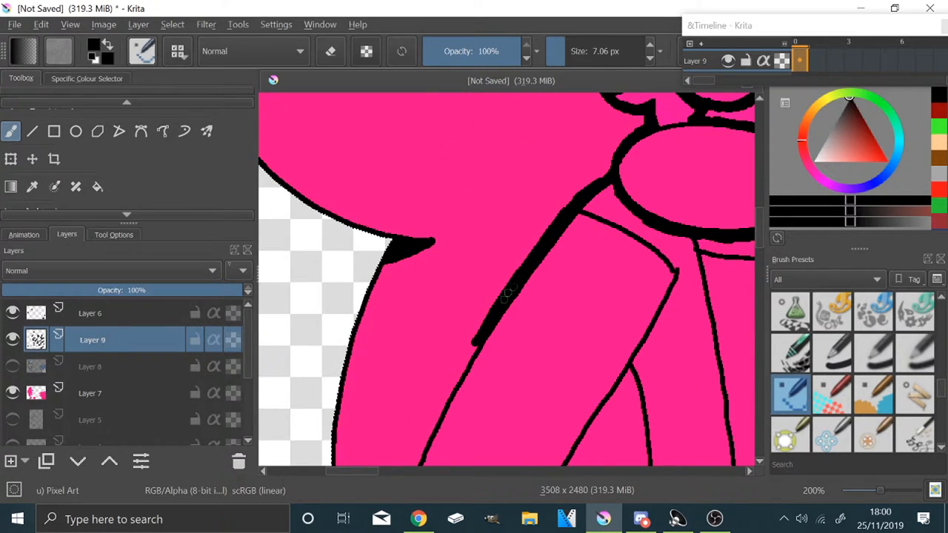
# - Thicken the black outline down the pink character's body and legs on Layer 9
pyautogui.scroll(-3)
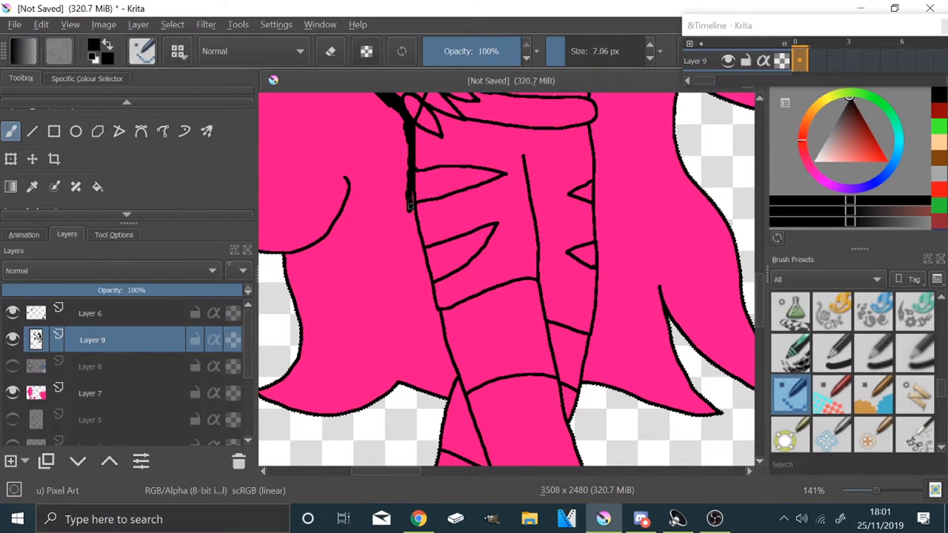
pyautogui.moveTo(406, 204); pyautogui.dragTo(444, 363)
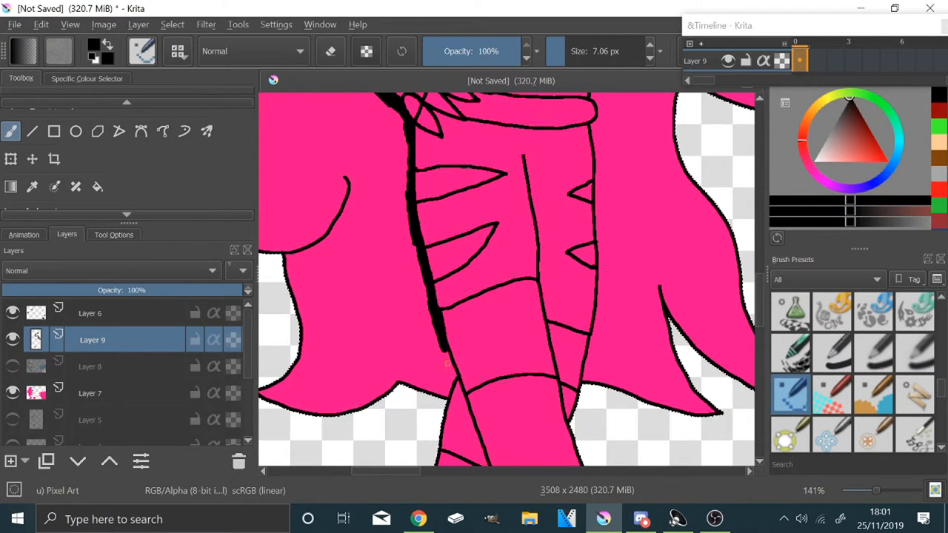
pyautogui.scroll(-3)
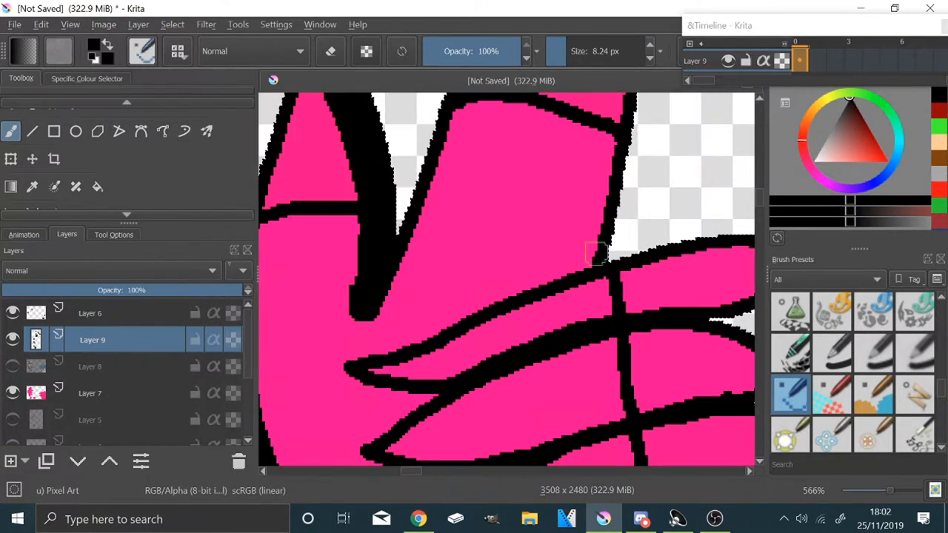
pyautogui.scroll(-3)
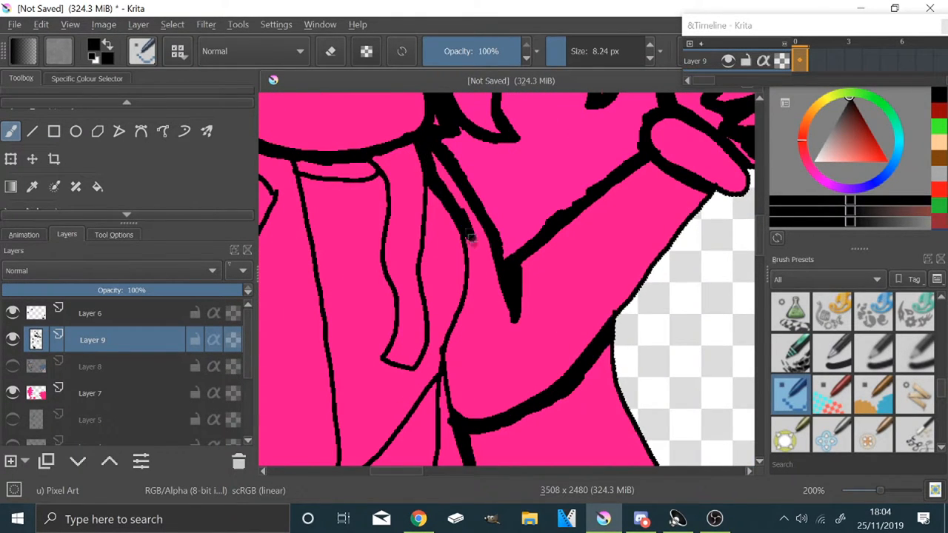
pyautogui.scroll(-3)
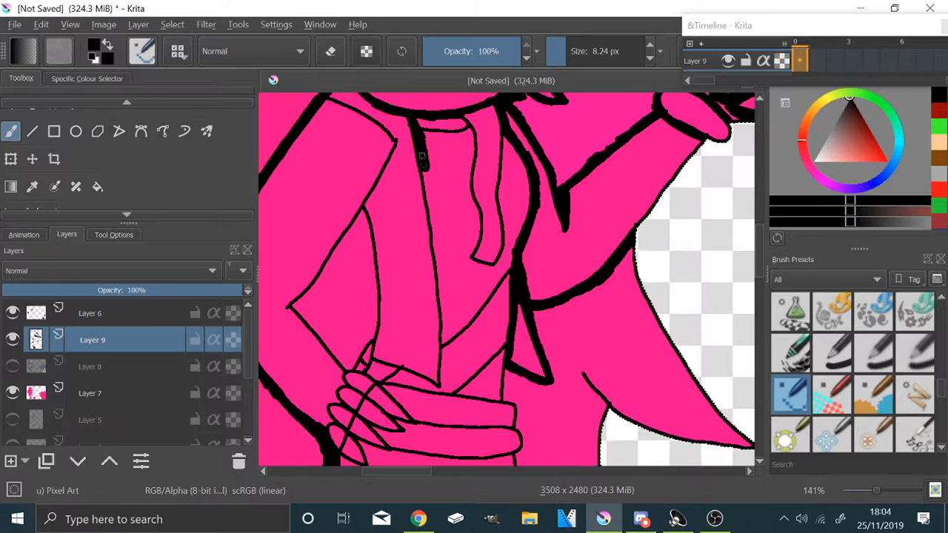
pyautogui.moveTo(422, 160); pyautogui.dragTo(445, 314)
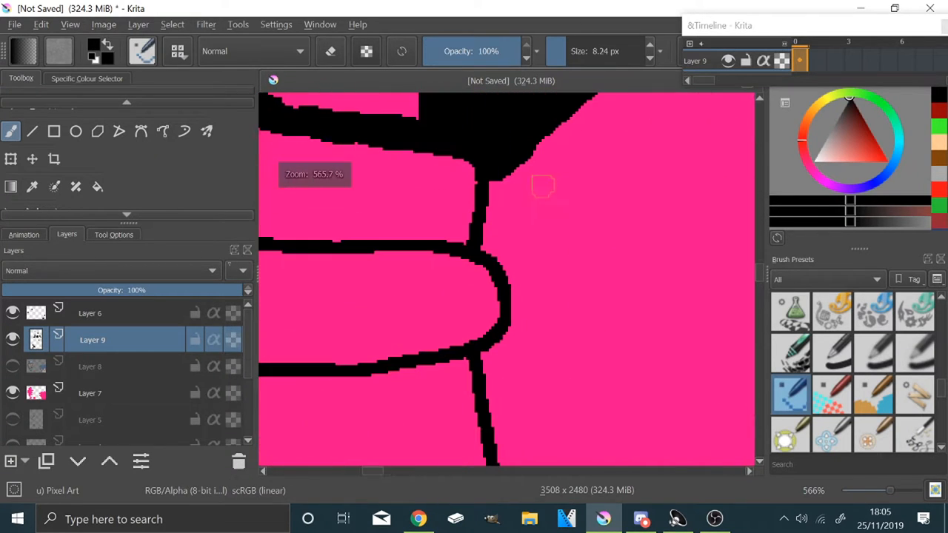
pyautogui.scroll(-3)
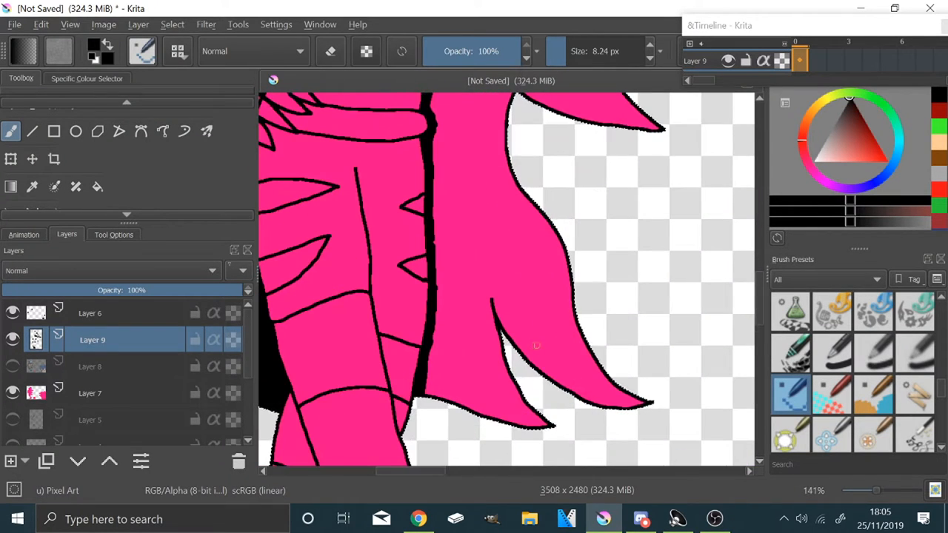
pyautogui.moveTo(432, 145); pyautogui.dragTo(615, 400)
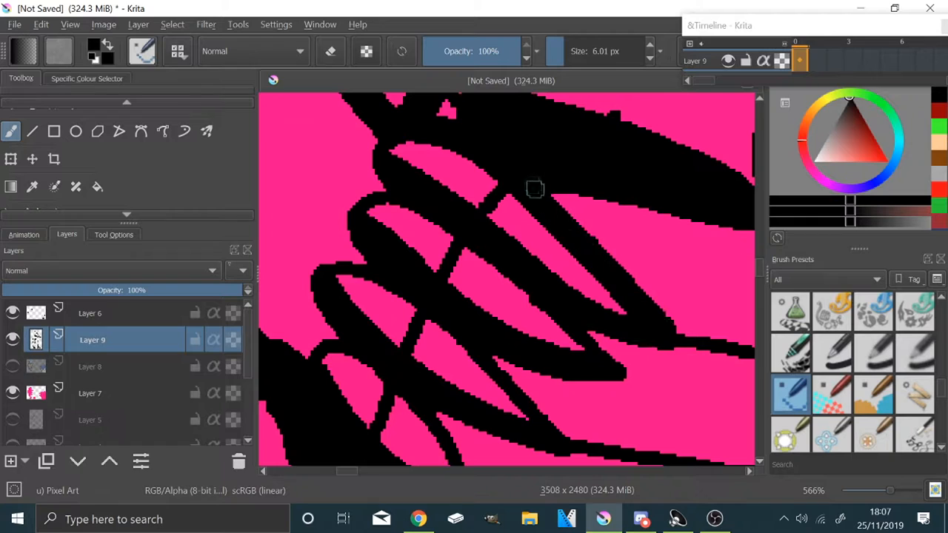
# - Ink black lines and thicker strokes into the pink character's hair
pyautogui.scroll(-3)
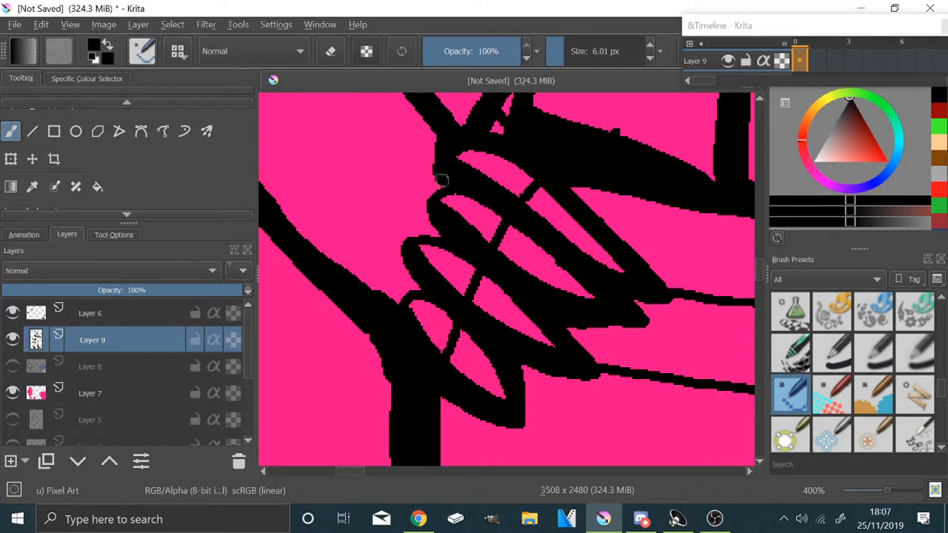
pyautogui.scroll(-3)
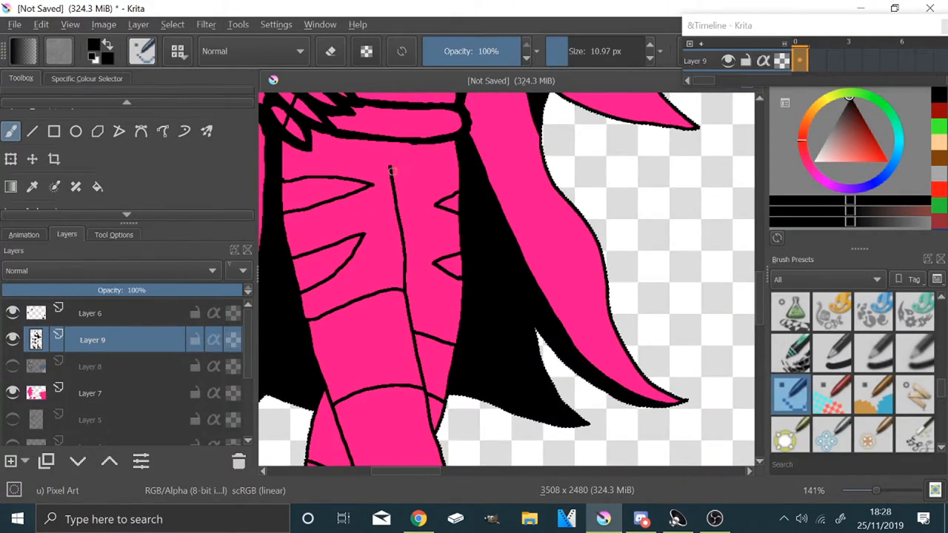
pyautogui.moveTo(392, 170); pyautogui.dragTo(444, 423)
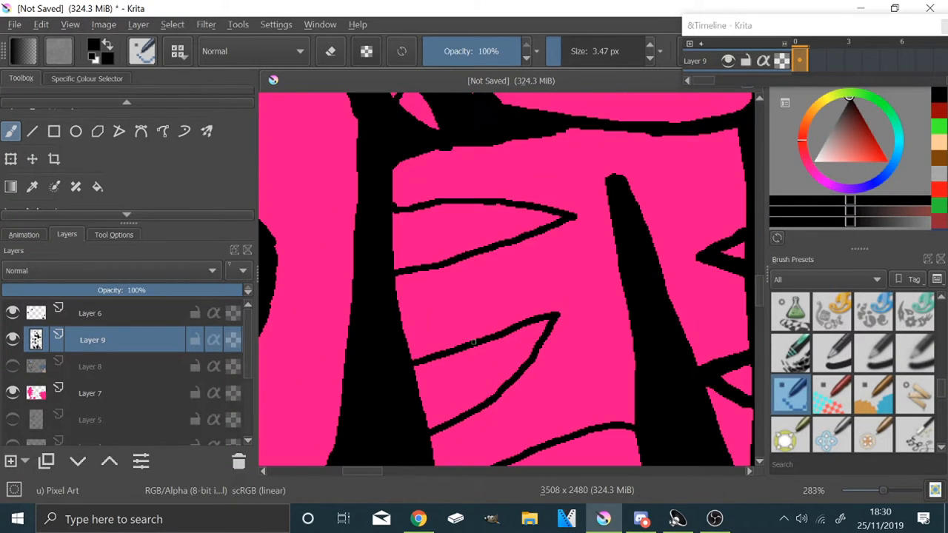
pyautogui.moveTo(519, 215); pyautogui.dragTo(563, 215)
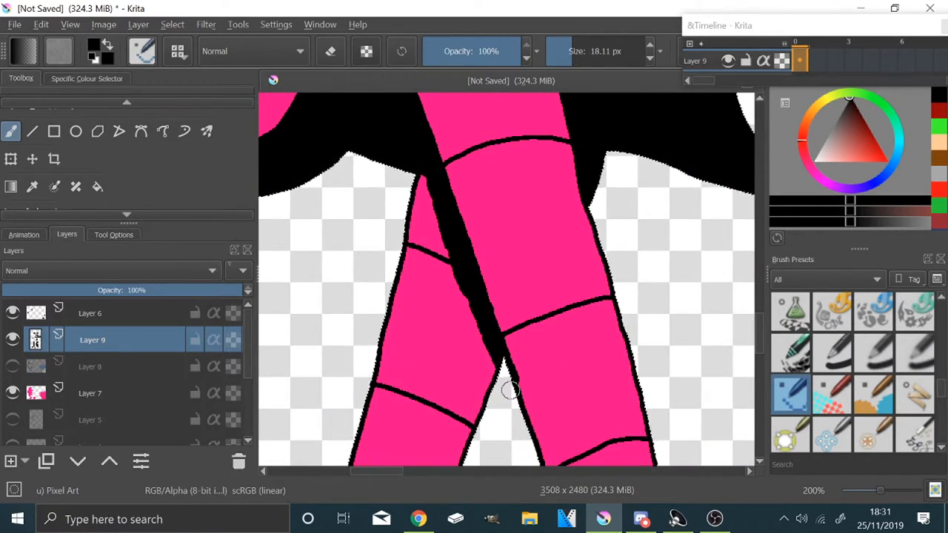
pyautogui.scroll(-3)
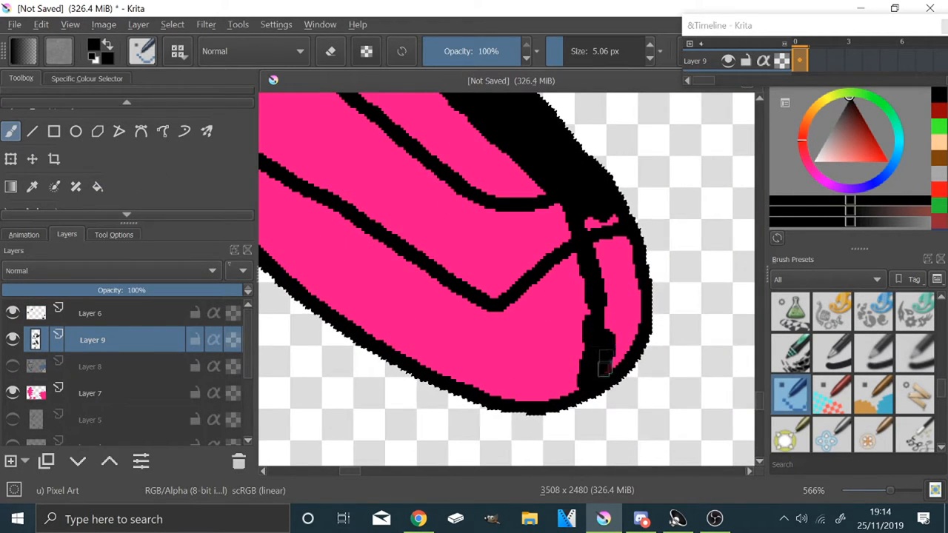
# - Zoom in close to touch up the stepped black edge beside the pink area
pyautogui.scroll(-3)
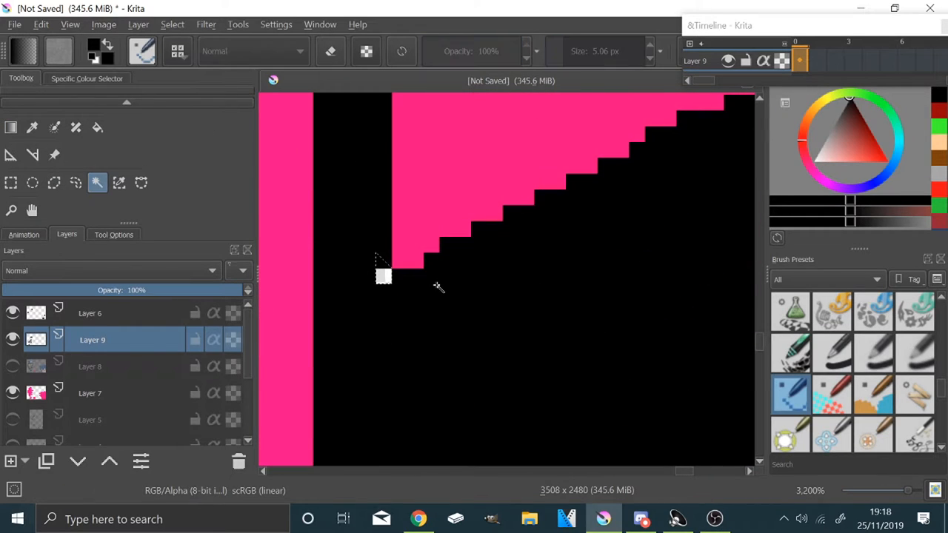
# - Switch back to the brush to paint more hair solid black
pyautogui.click(91, 314)
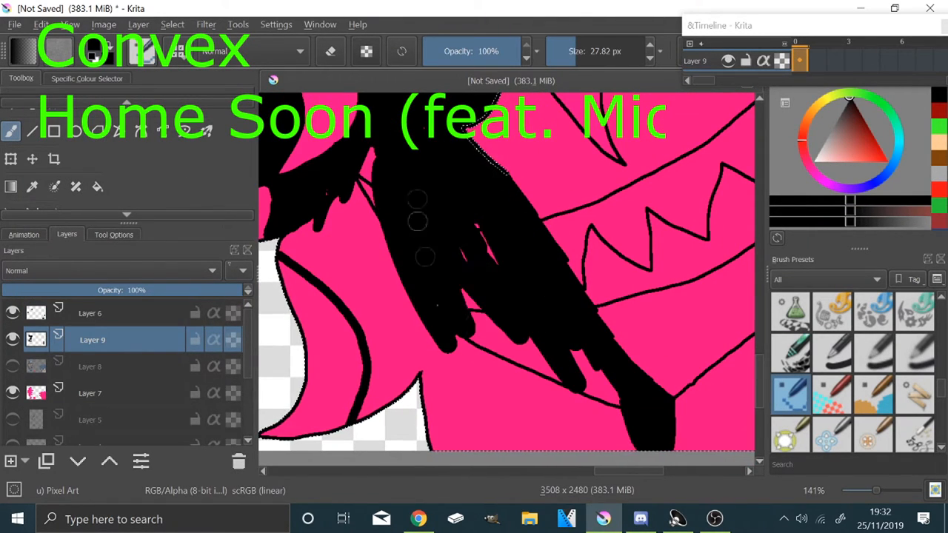
# - Paint the hair solid black and fill black along the pink shapes' edges
pyautogui.moveTo(418, 198); pyautogui.dragTo(426, 288)
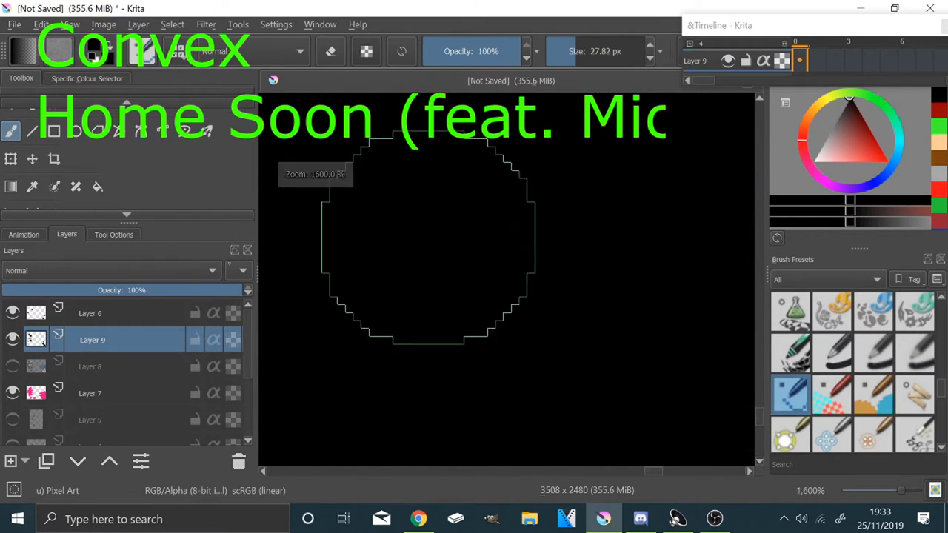
pyautogui.scroll(-3)
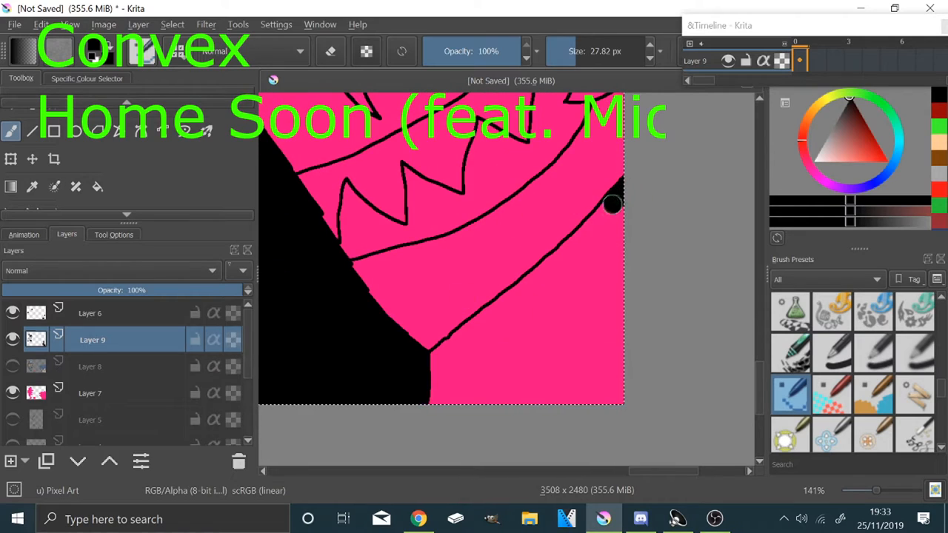
pyautogui.moveTo(613, 204); pyautogui.dragTo(429, 266)
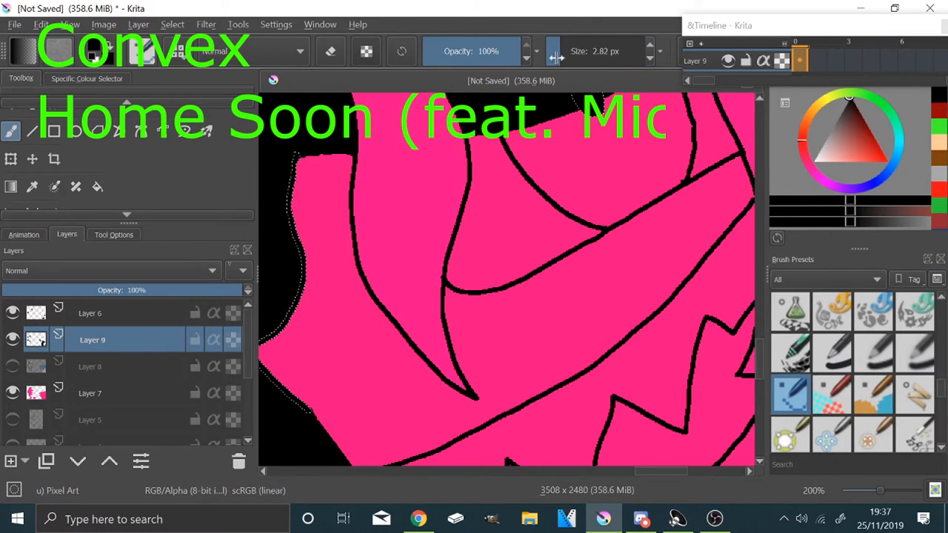
# - Ink the last black lines through the pink shapes with a smaller brush
pyautogui.moveTo(462, 149); pyautogui.dragTo(451, 348)
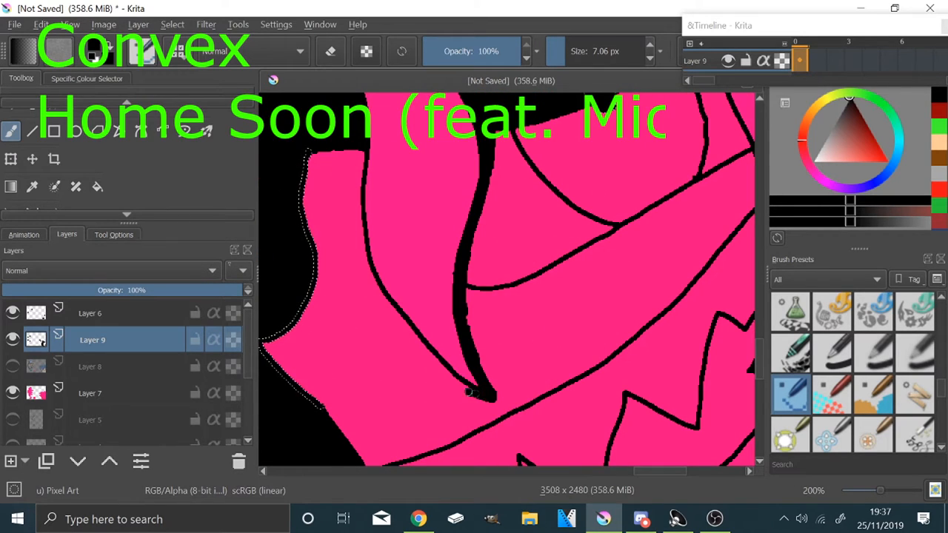
pyautogui.moveTo(333, 171); pyautogui.dragTo(466, 393)
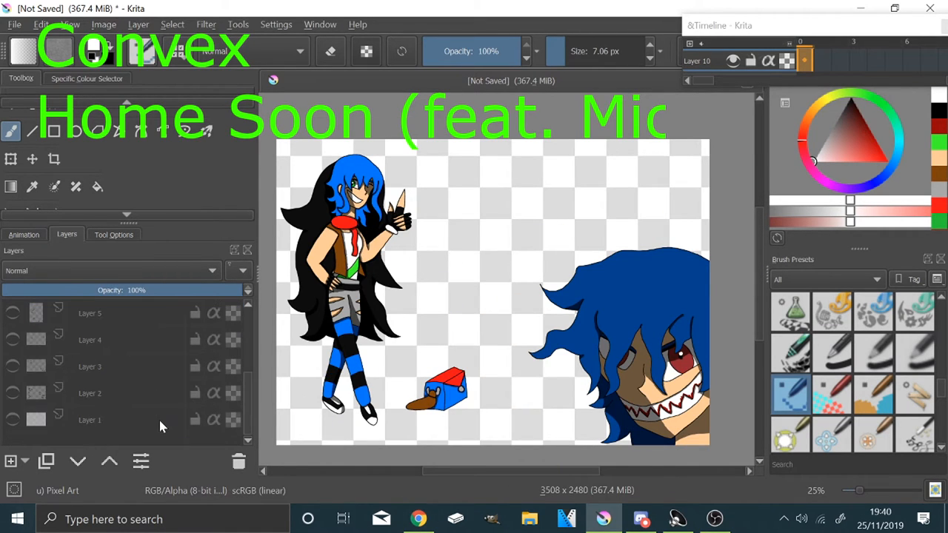
# - Show Layer 1 so the red-brown background fills the canvas behind the characters
pyautogui.click(88, 421)
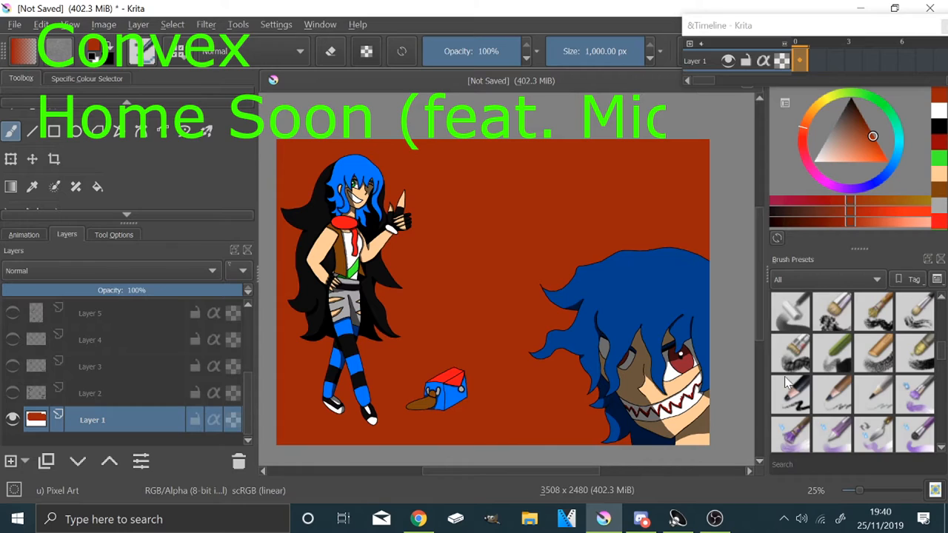
pyautogui.click(791, 394)
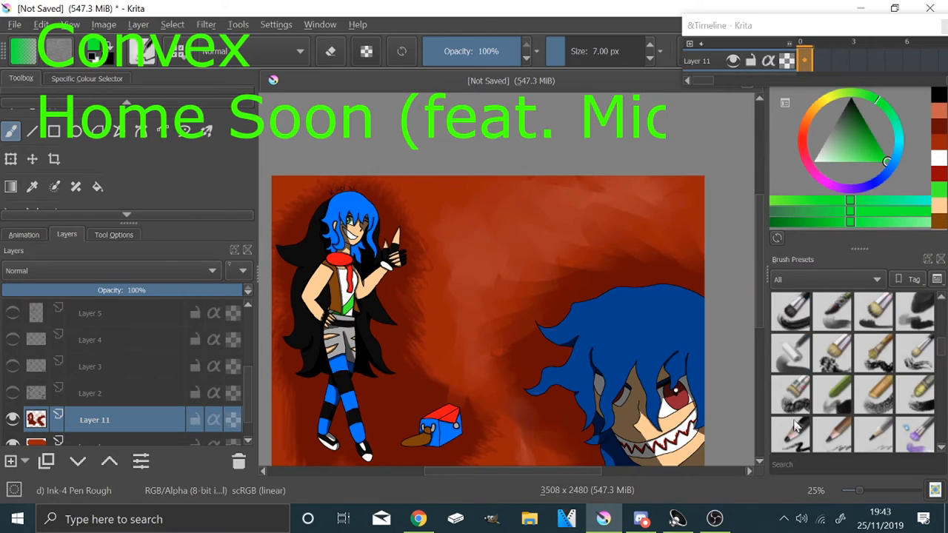
# - Make the Pixel Art preset (about 12.5 px) the active brush for lettering
pyautogui.click(791, 311)
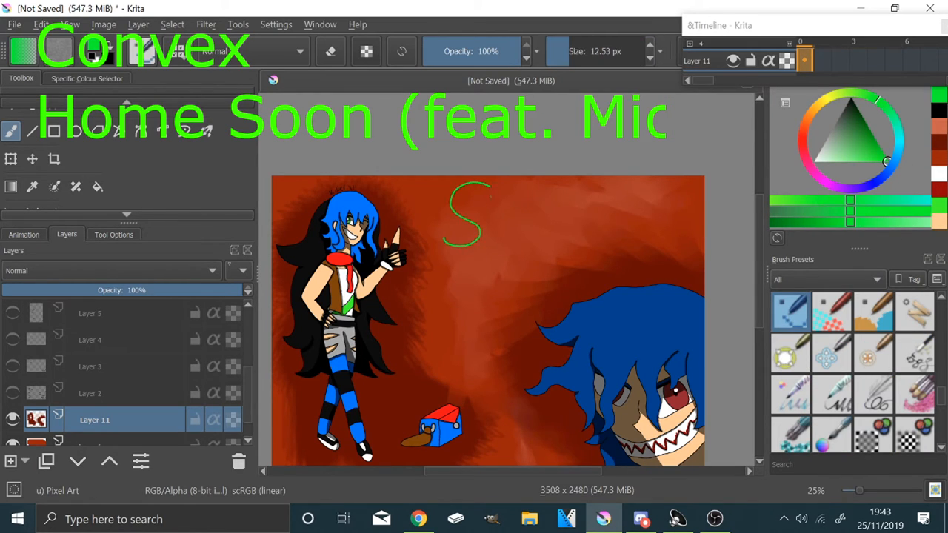
# - Lay a green test stroke on the background with the new brush
pyautogui.moveTo(489, 208); pyautogui.dragTo(674, 215)
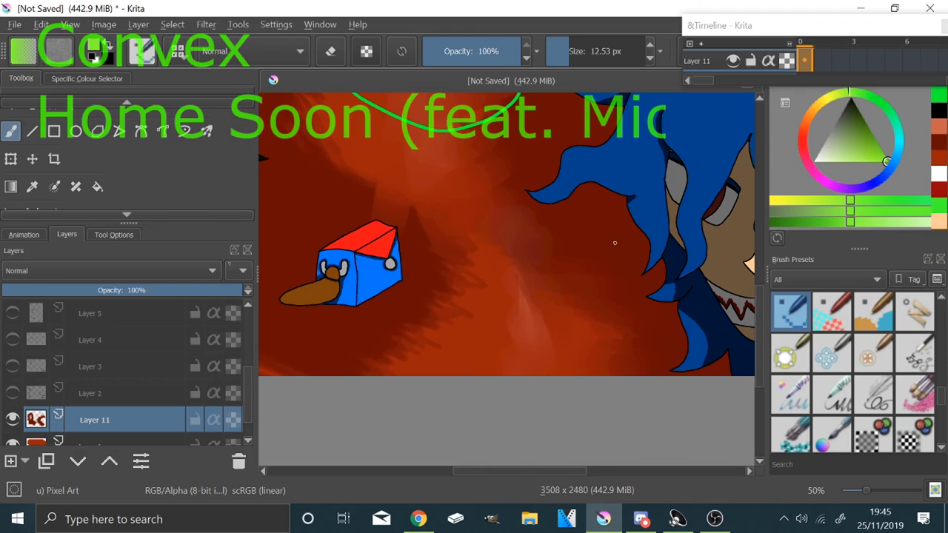
# - Handwrite the yellow title 'Gregory' then 'Horror Show' beside the box creature
pyautogui.moveTo(444, 252); pyautogui.dragTo(477, 304)
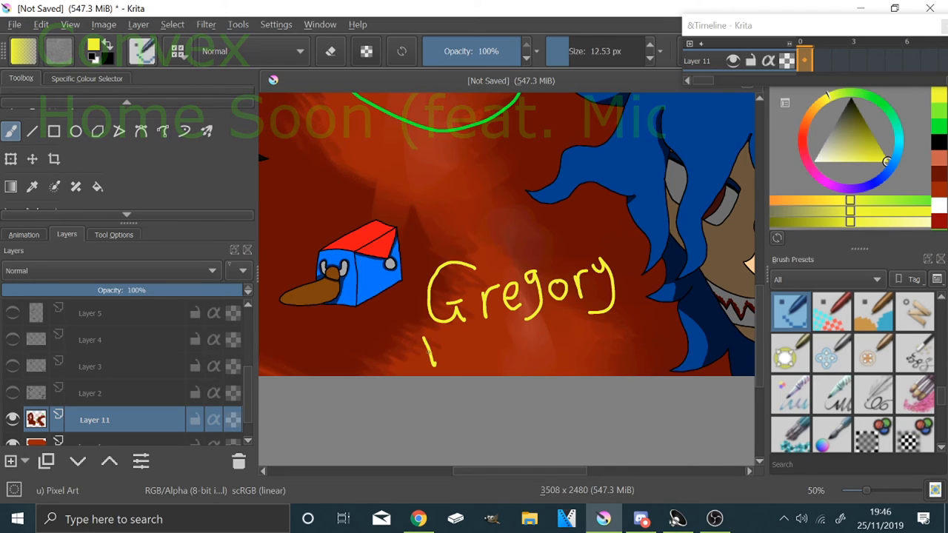
pyautogui.moveTo(437, 341); pyautogui.dragTo(637, 356)
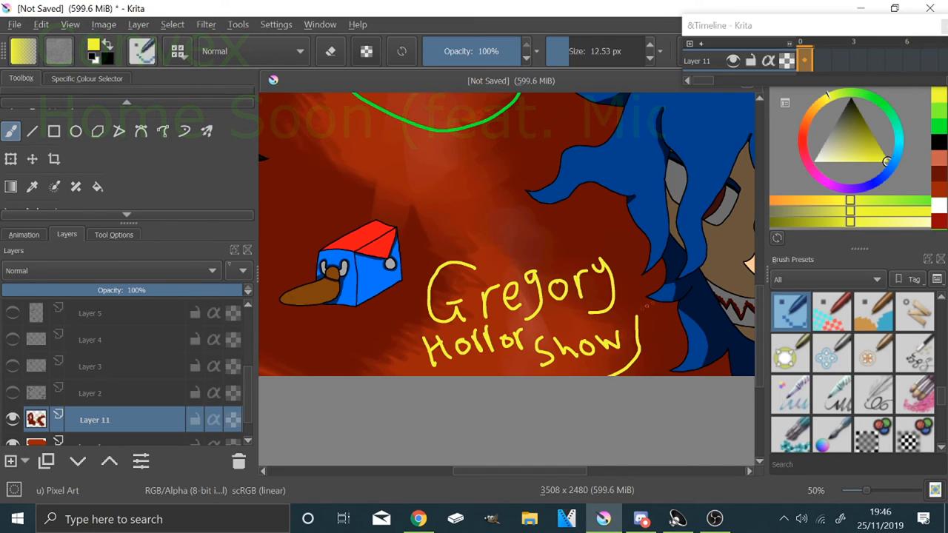